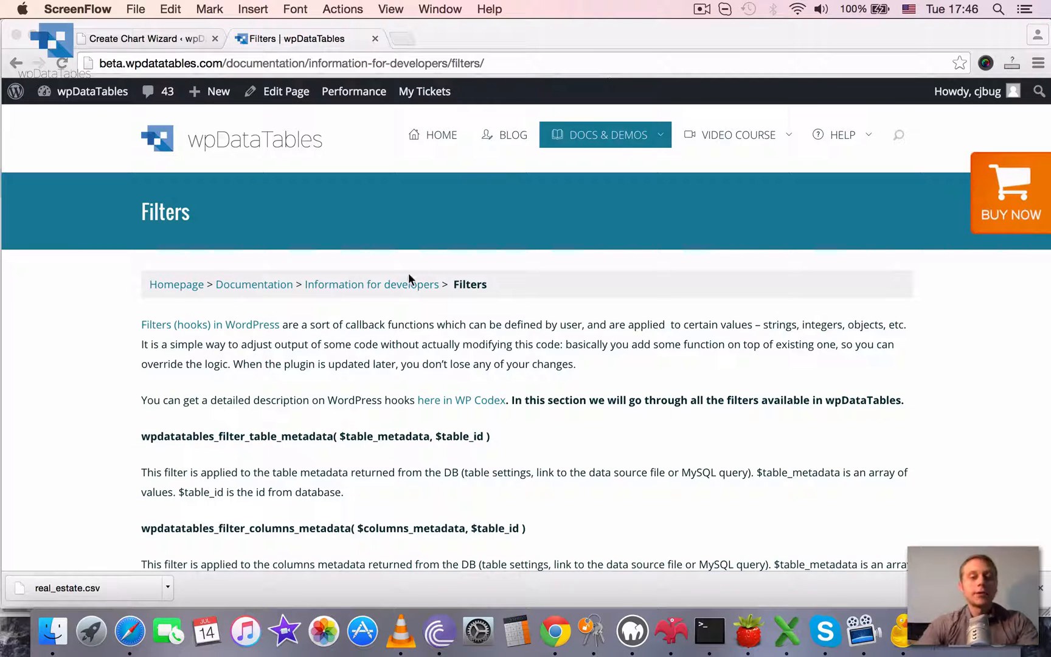
pyautogui.moveTo(357, 321)
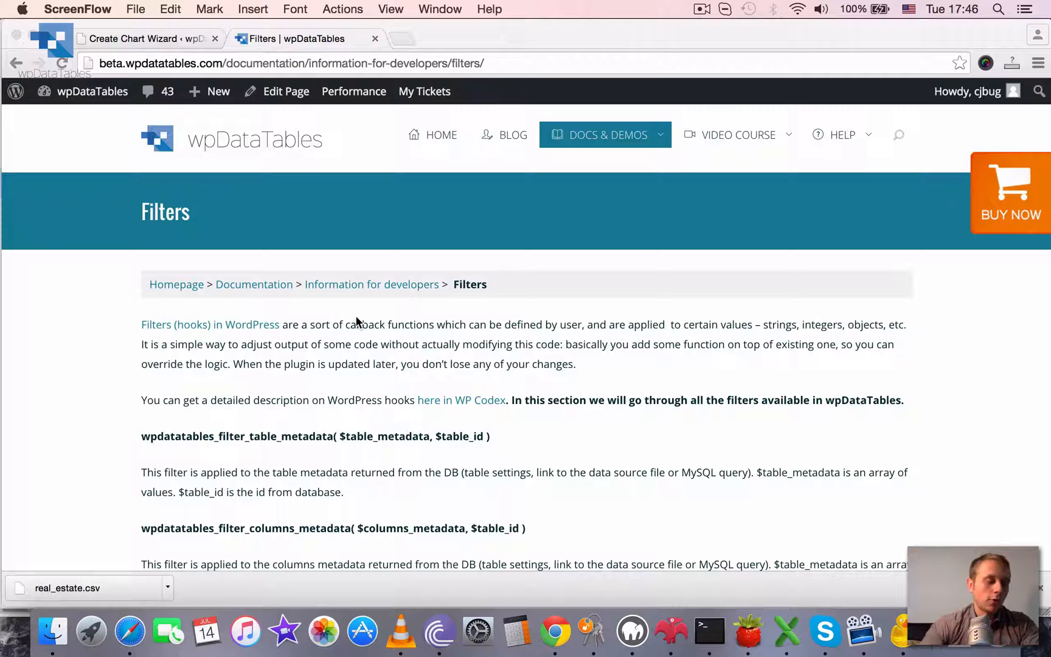
# - Scroll through the wpDataTables Filters documentation looking for the table description filter
pyautogui.scroll(-3)
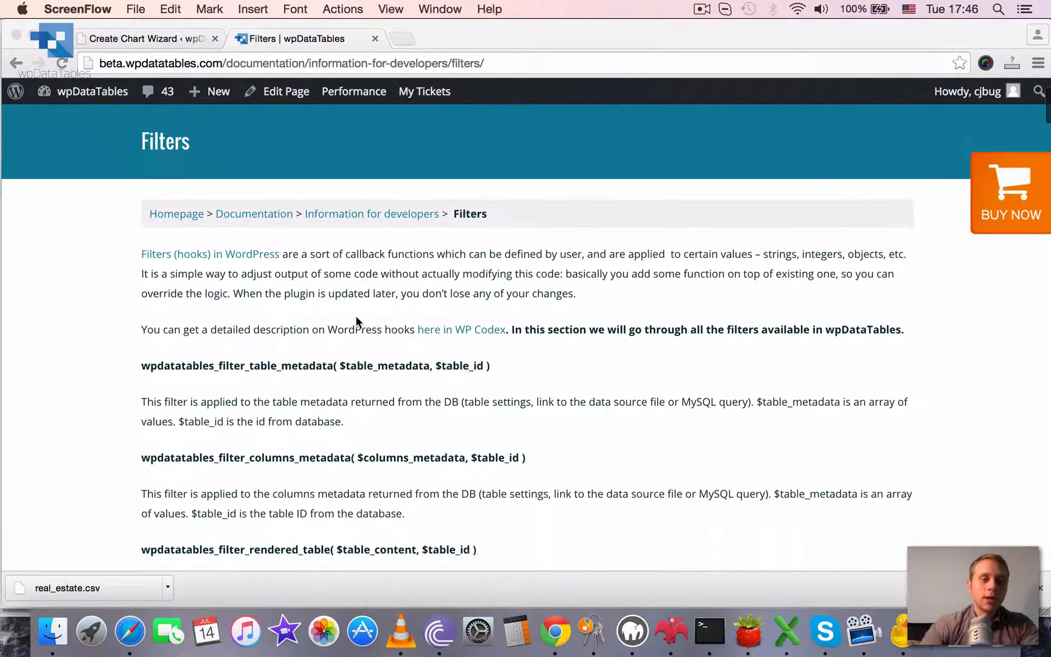
pyautogui.scroll(-3)
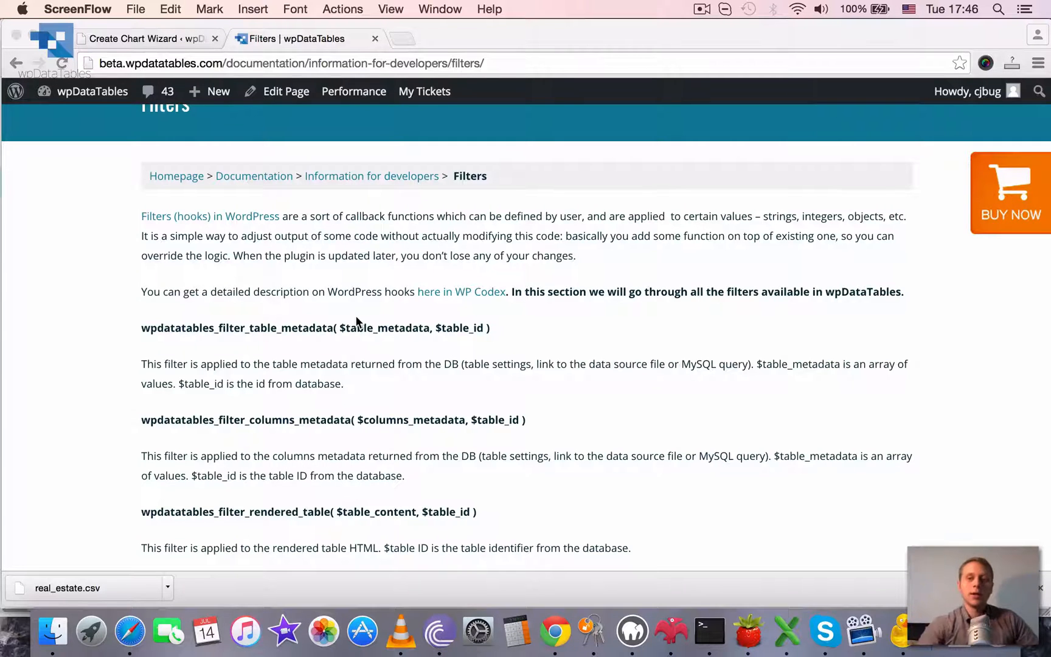
pyautogui.scroll(-3)
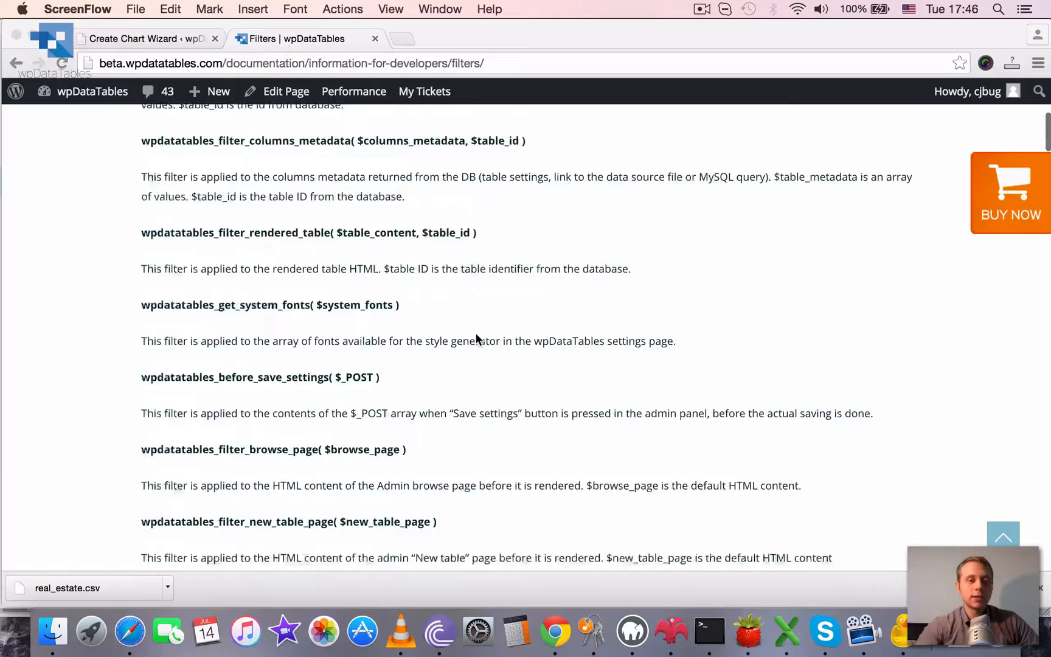
pyautogui.scroll(-3)
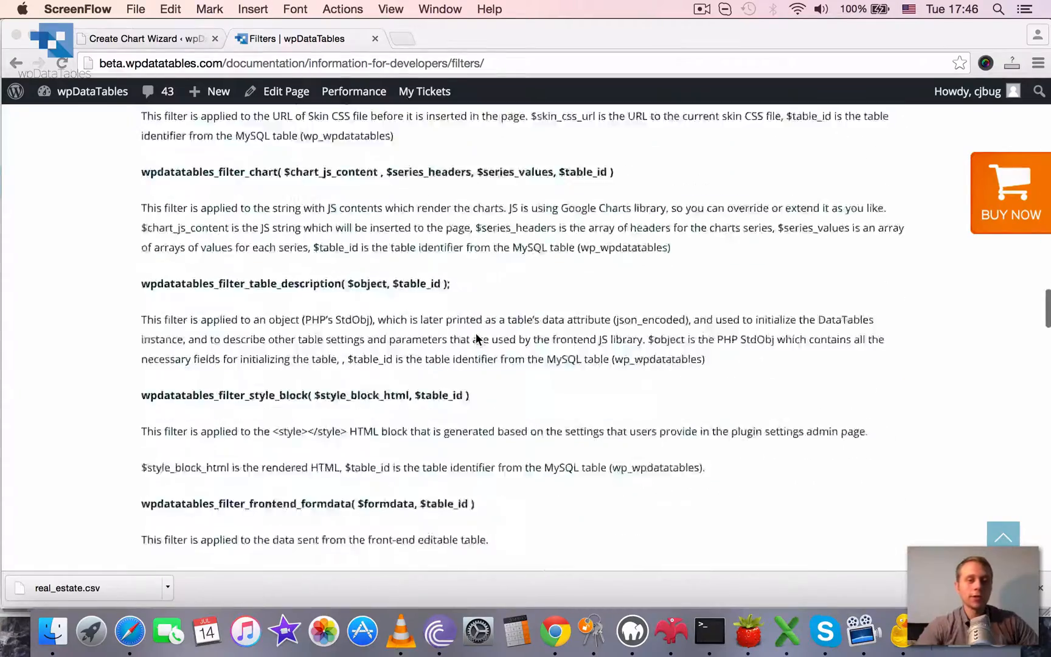
pyautogui.scroll(-3)
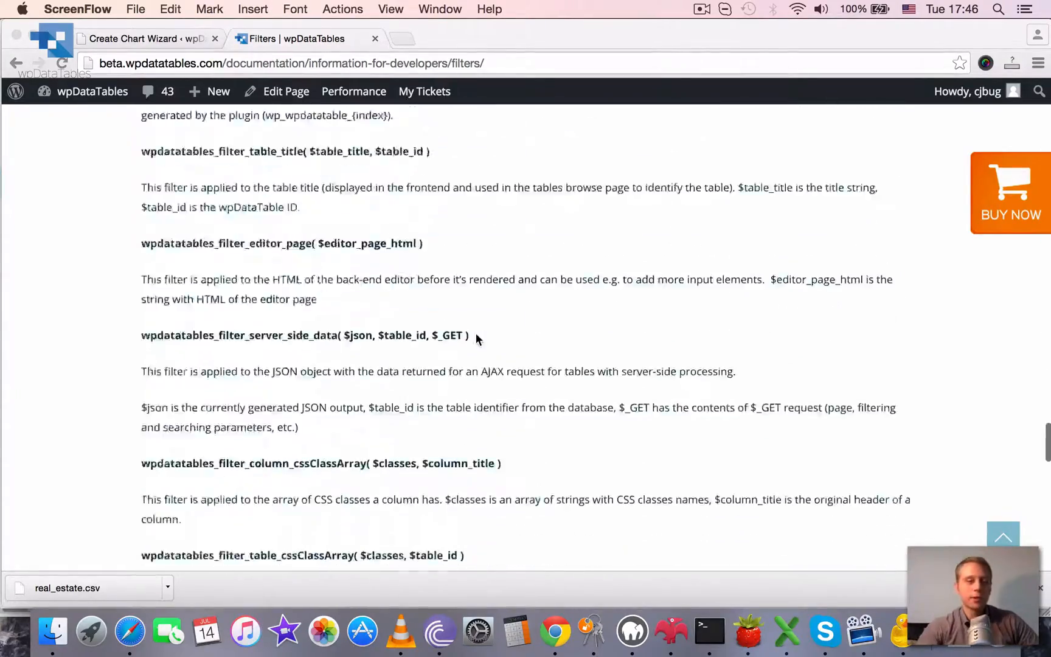
pyautogui.scroll(-3)
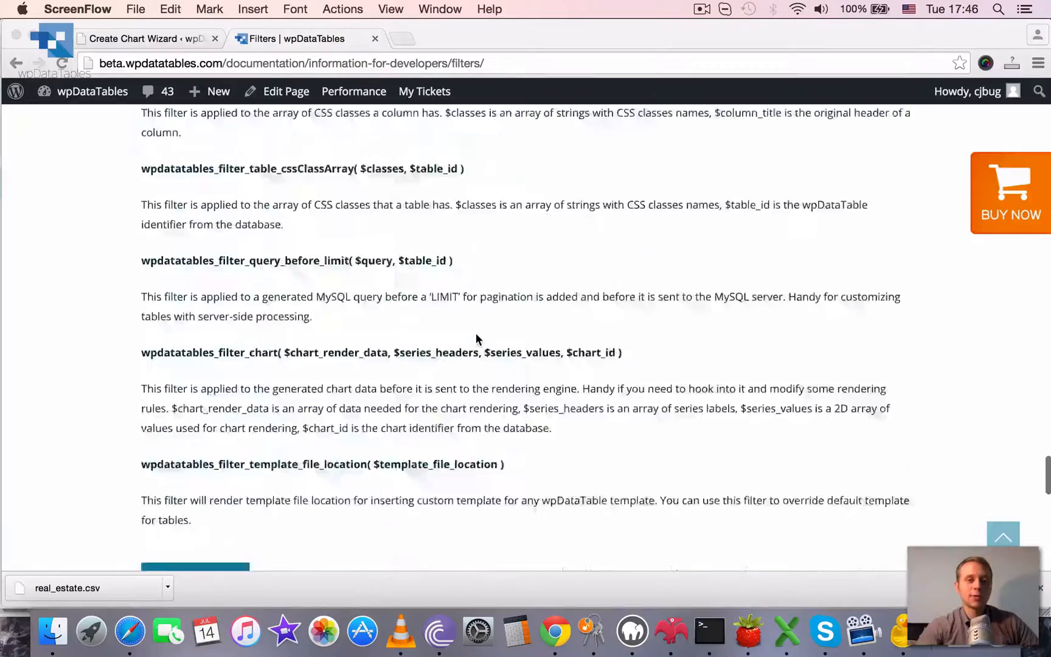
pyautogui.scroll(-3)
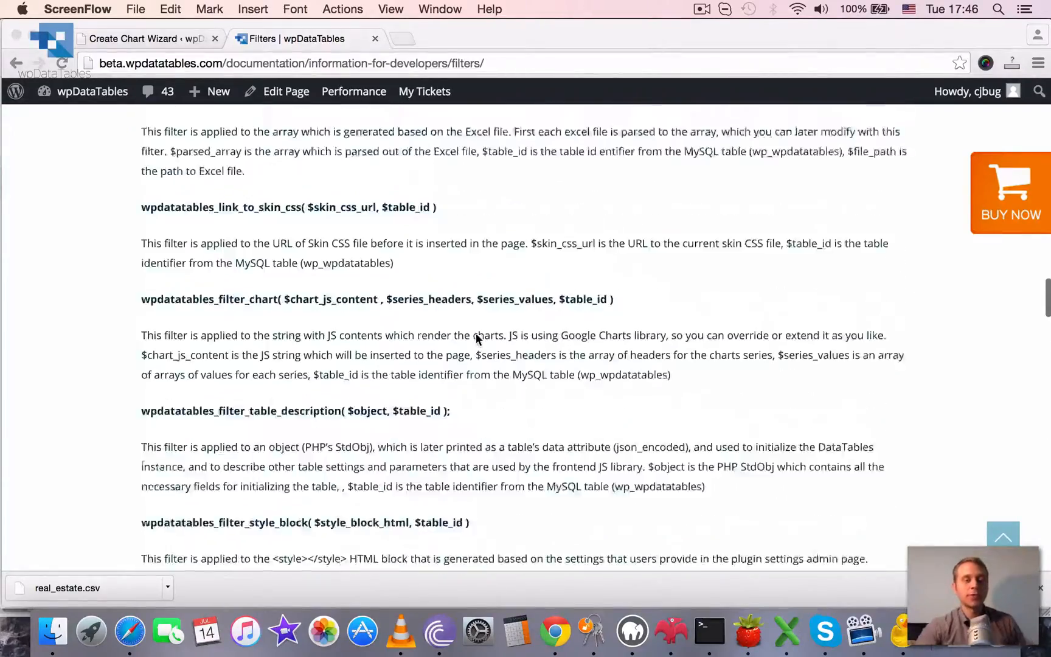
pyautogui.scroll(-3)
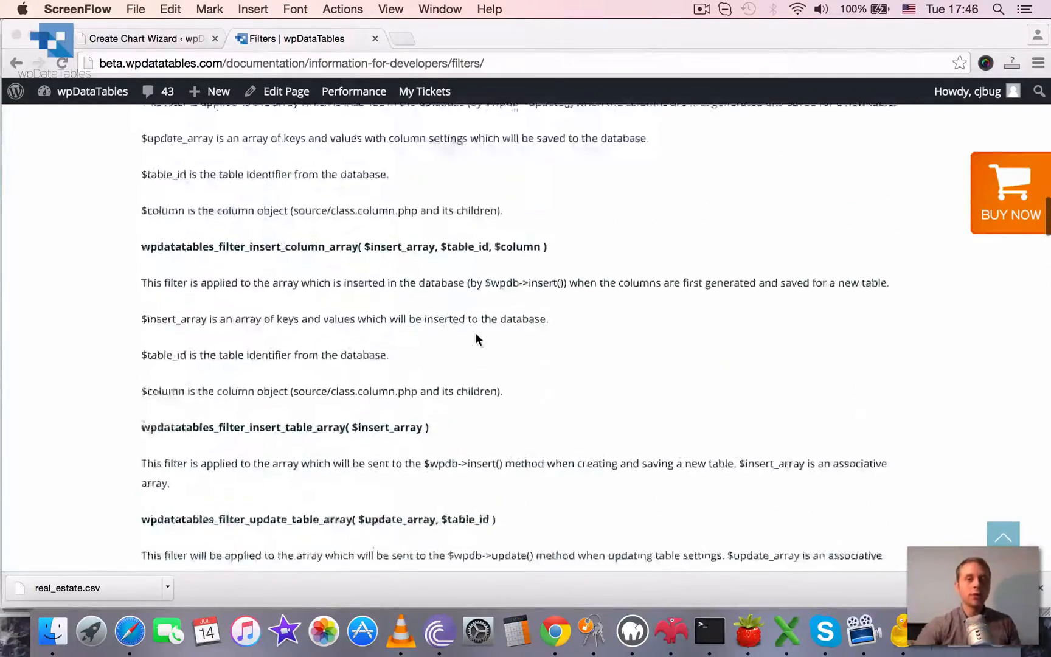
pyautogui.scroll(3)
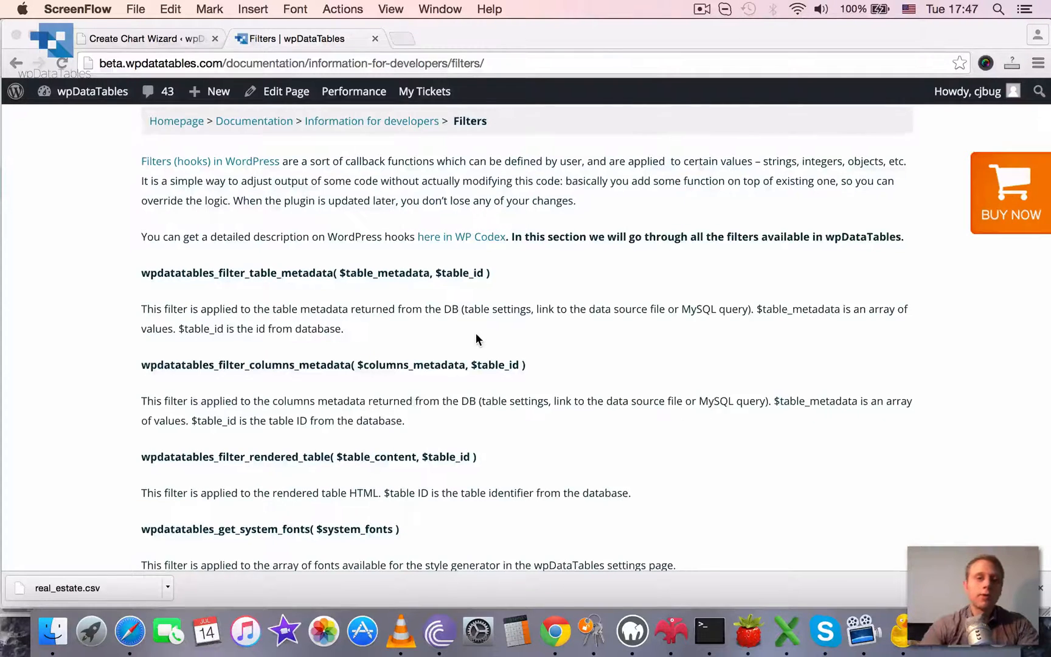
pyautogui.scroll(-3)
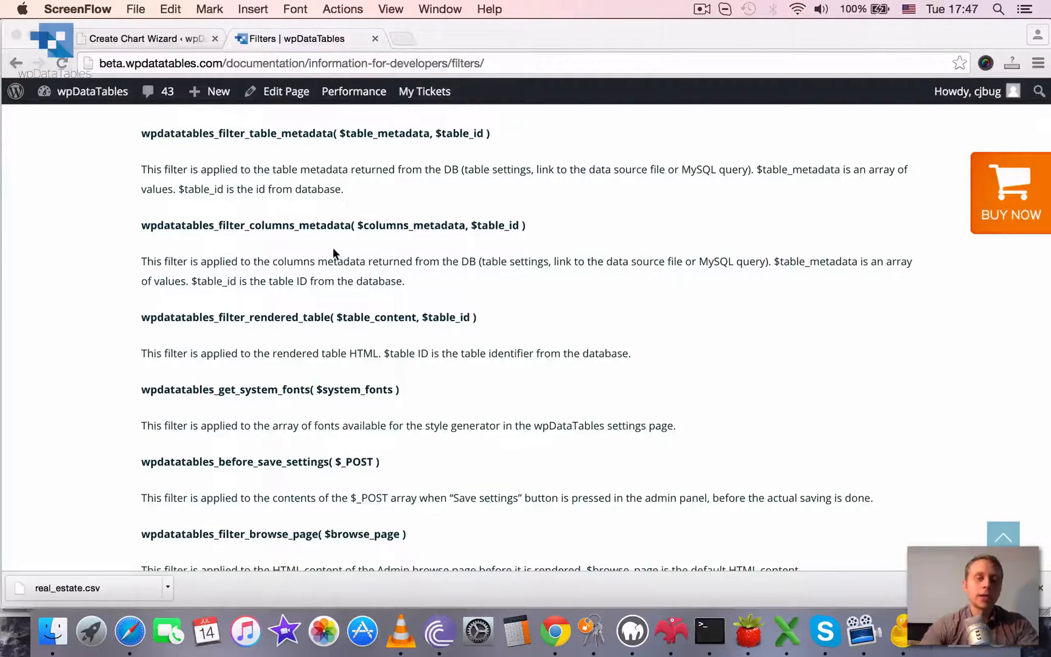
pyautogui.scroll(-3)
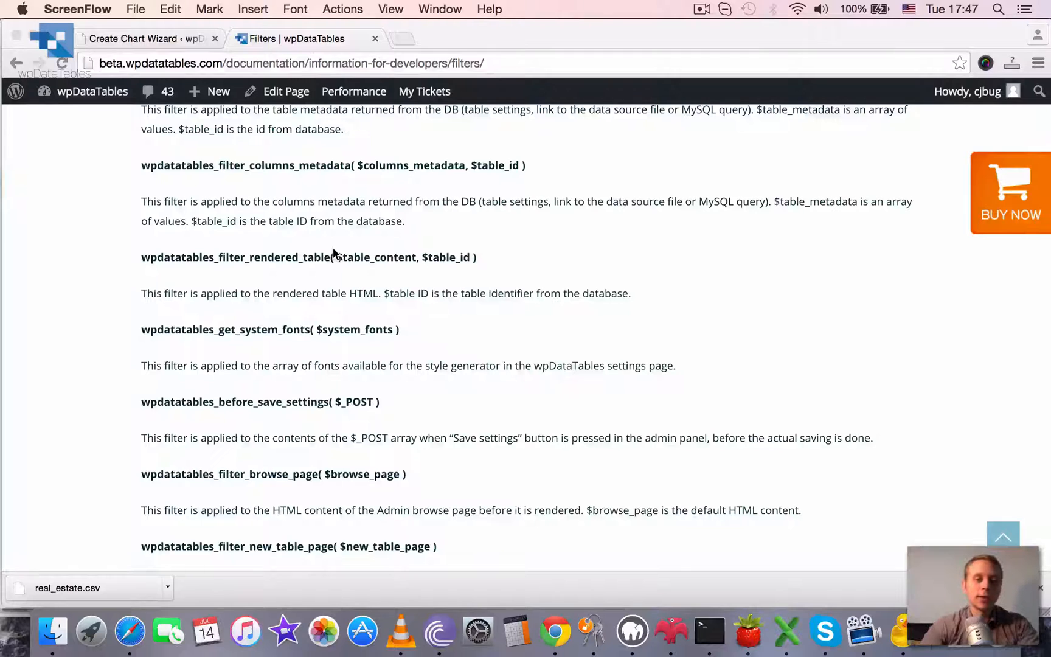
pyautogui.scroll(-3)
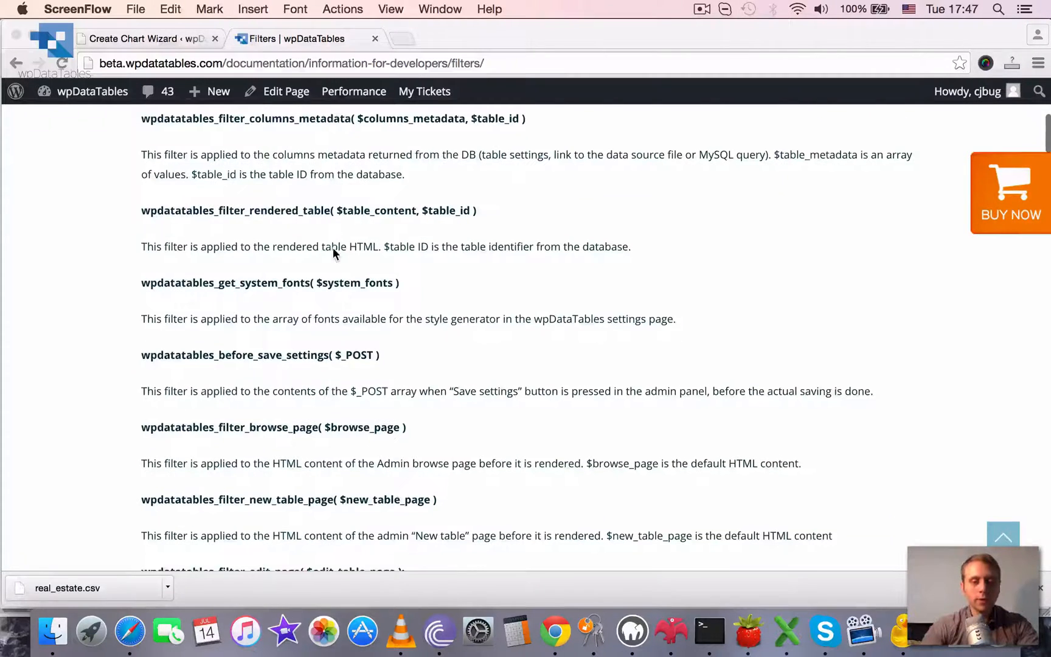
pyautogui.scroll(-3)
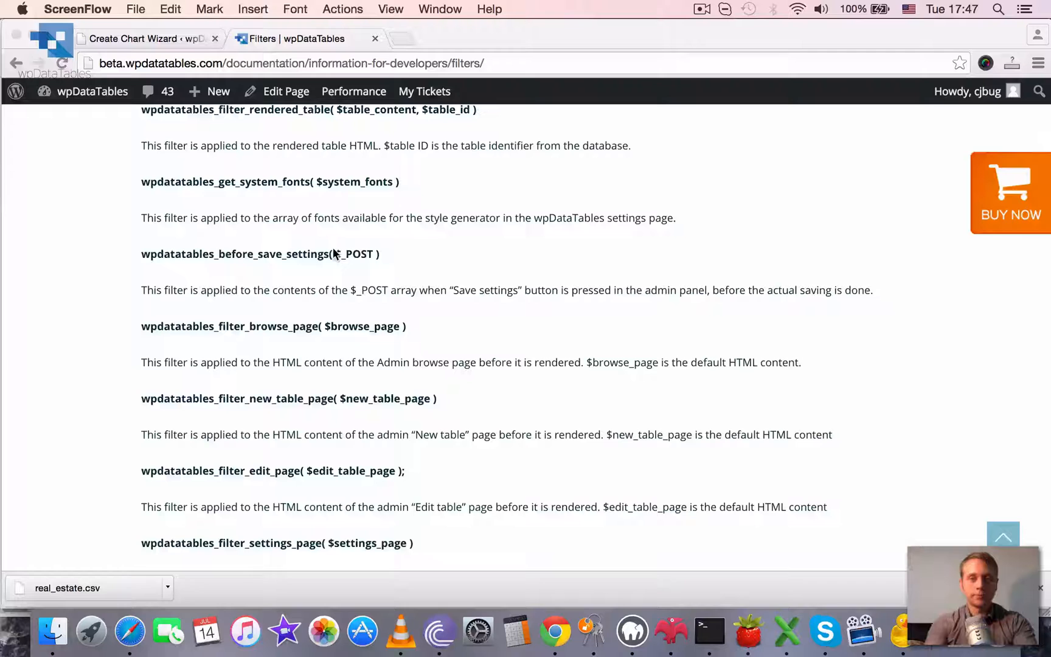
# - Search 'desc' to reach wpdatatables_filter_table_description and highlight its $object and $table_id parameters
pyautogui.write('desc')
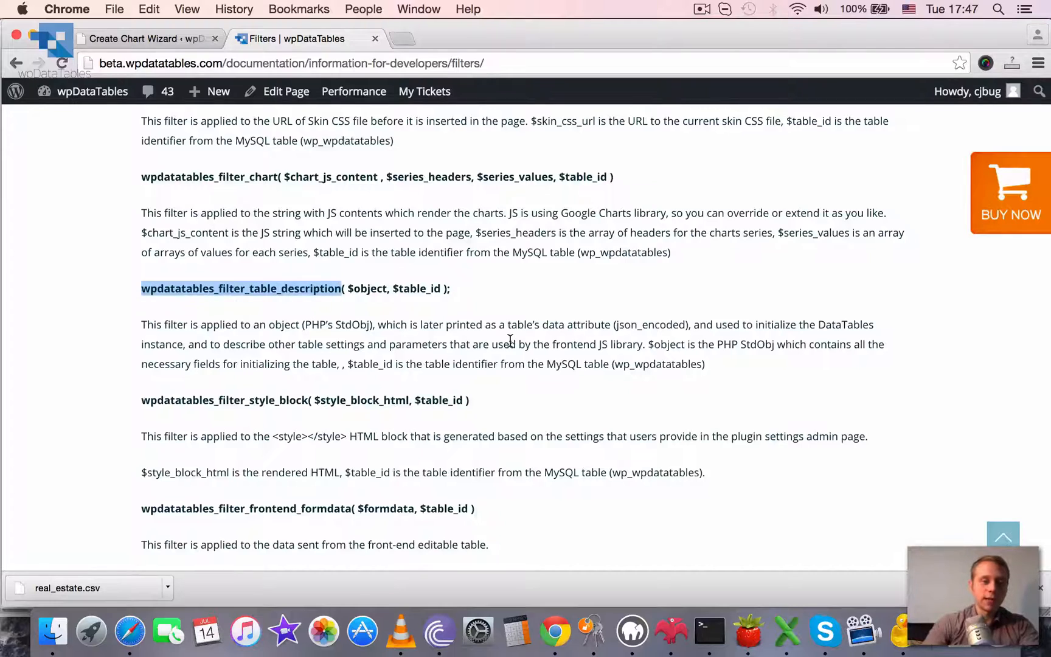
pyautogui.scroll(-3)
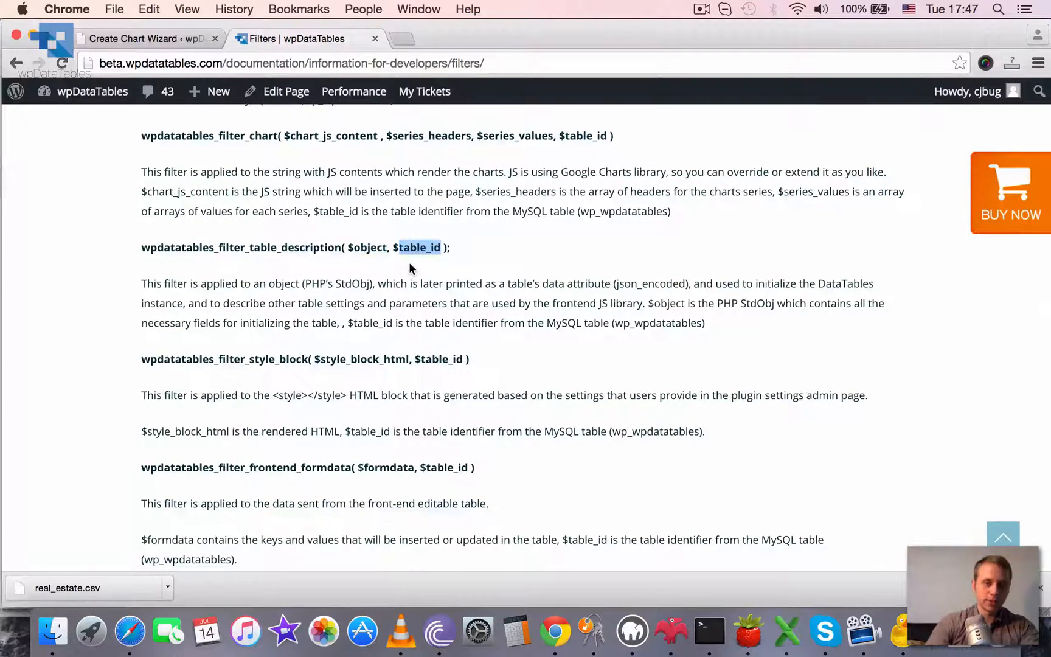
pyautogui.doubleClick(366, 249)
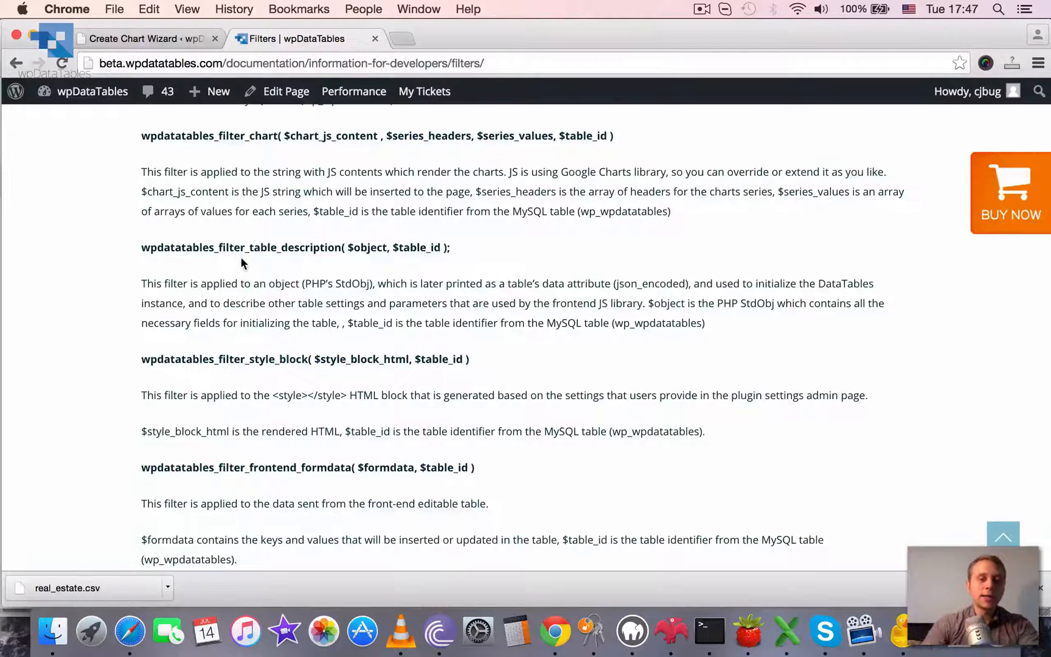
pyautogui.doubleClick(294, 248)
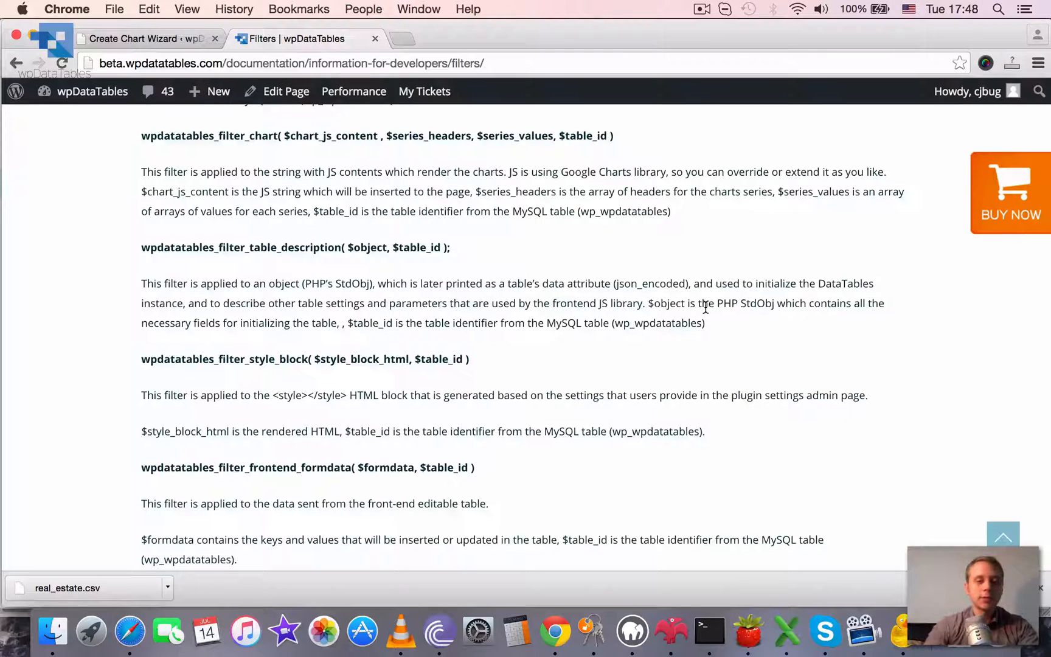
pyautogui.moveTo(713, 302)
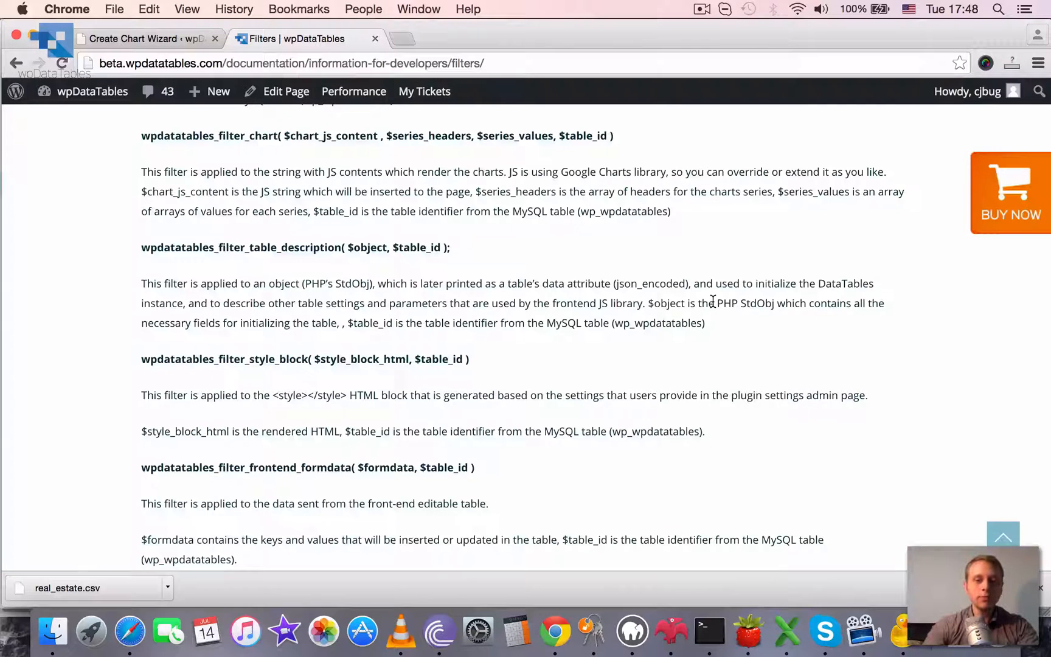
pyautogui.doubleClick(370, 248)
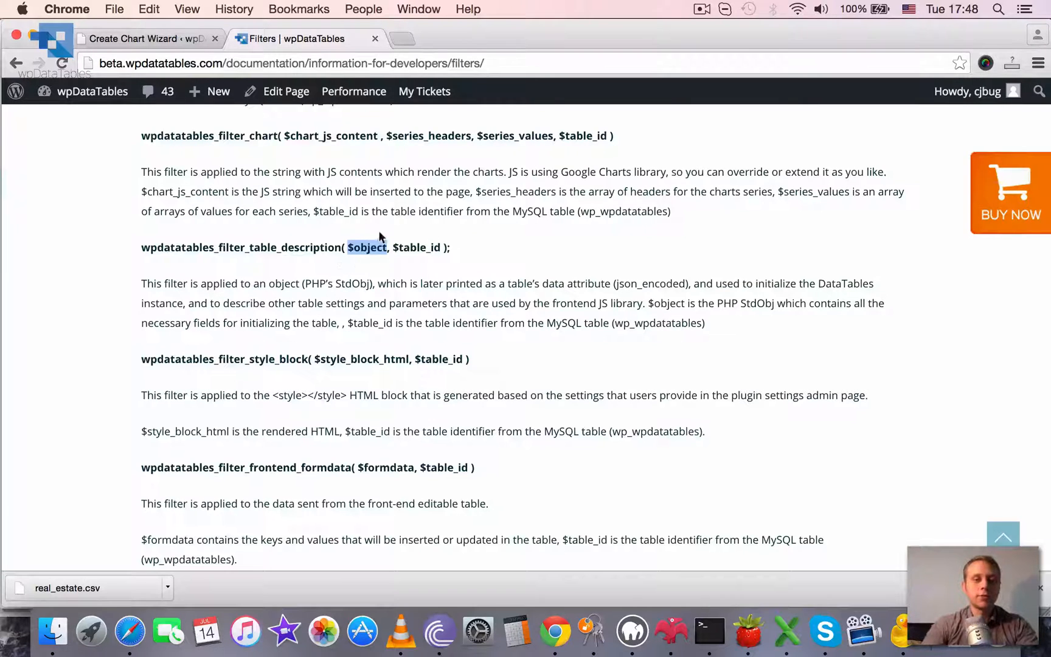
pyautogui.click(394, 248)
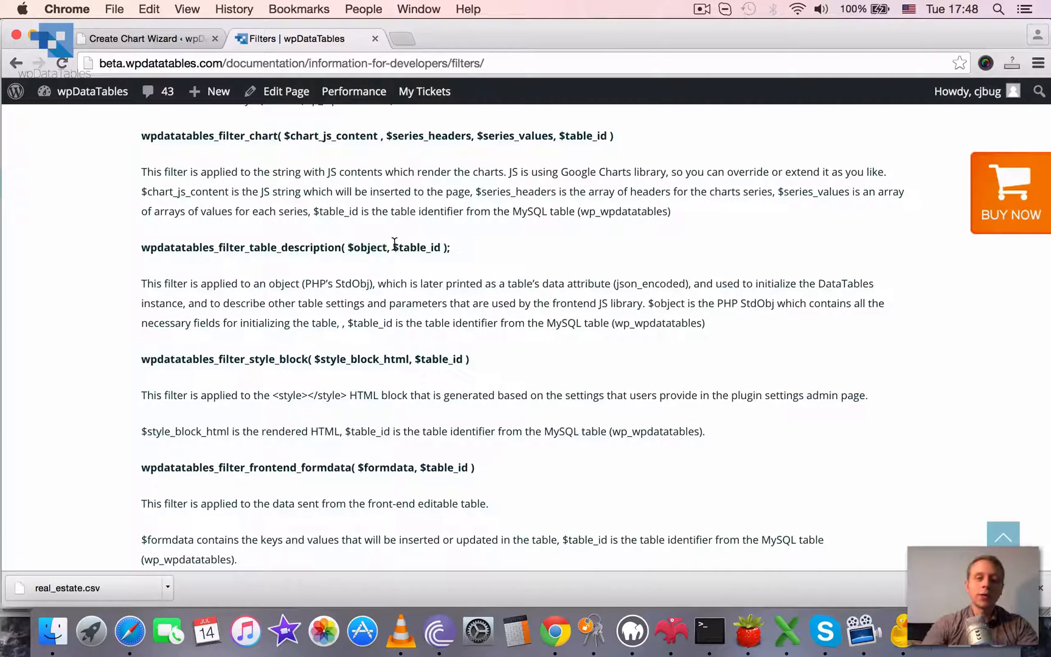
pyautogui.doubleClick(416, 248)
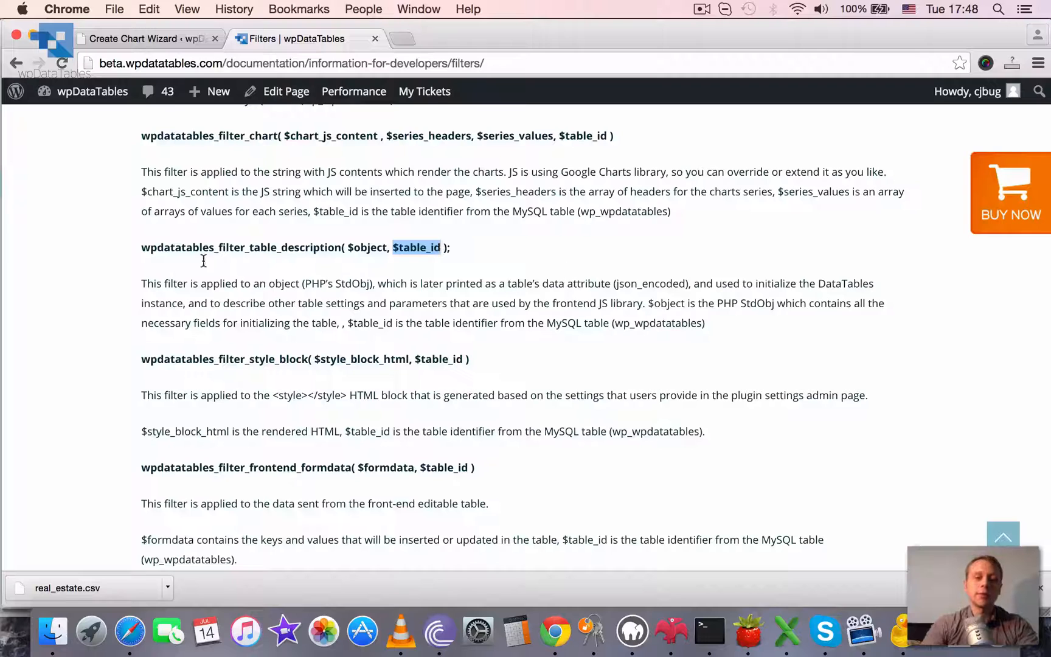
pyautogui.moveTo(293, 317)
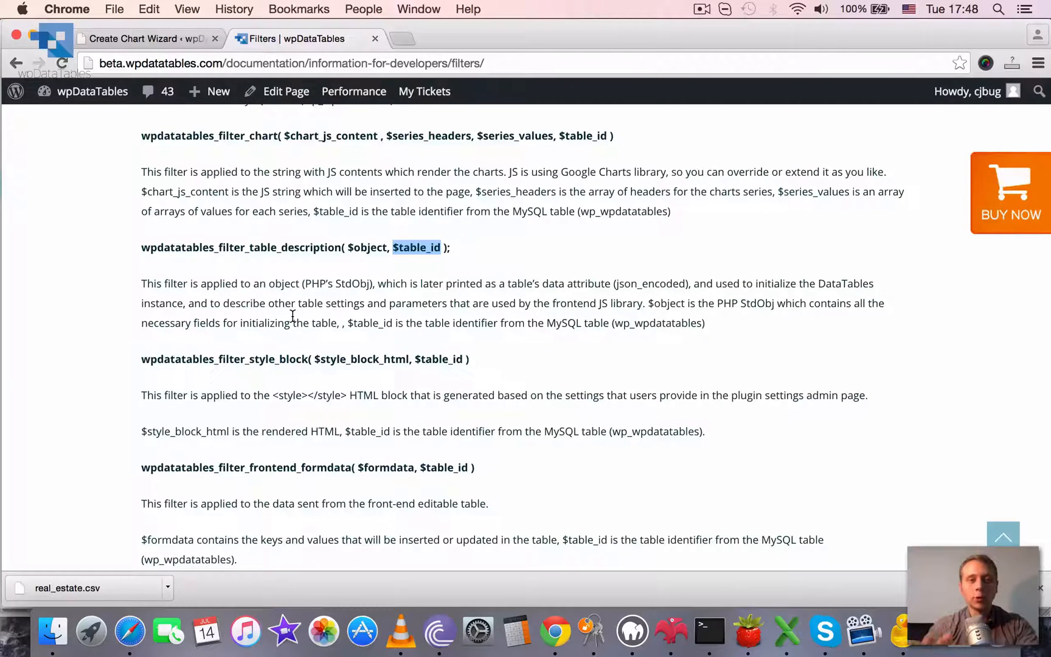
pyautogui.moveTo(356, 229)
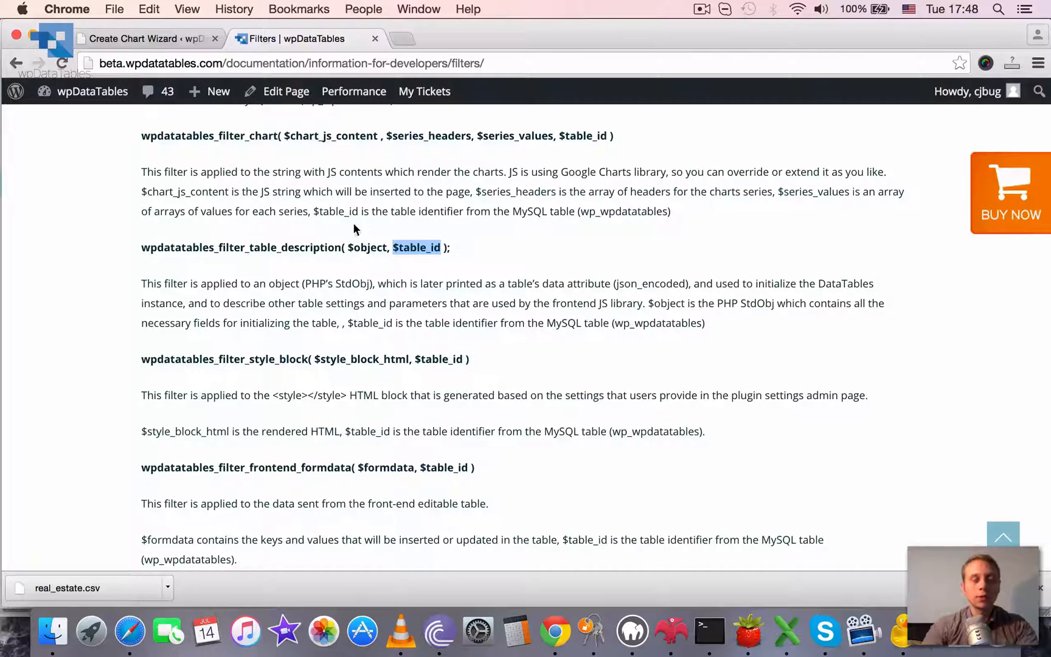
pyautogui.moveTo(317, 221)
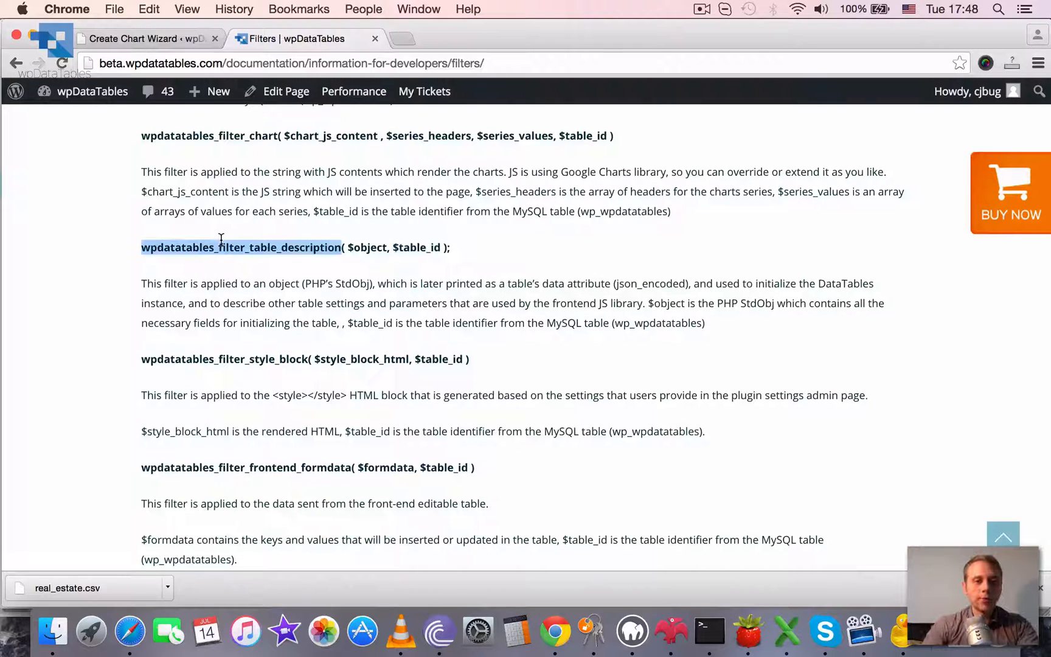
pyautogui.moveTo(749, 632)
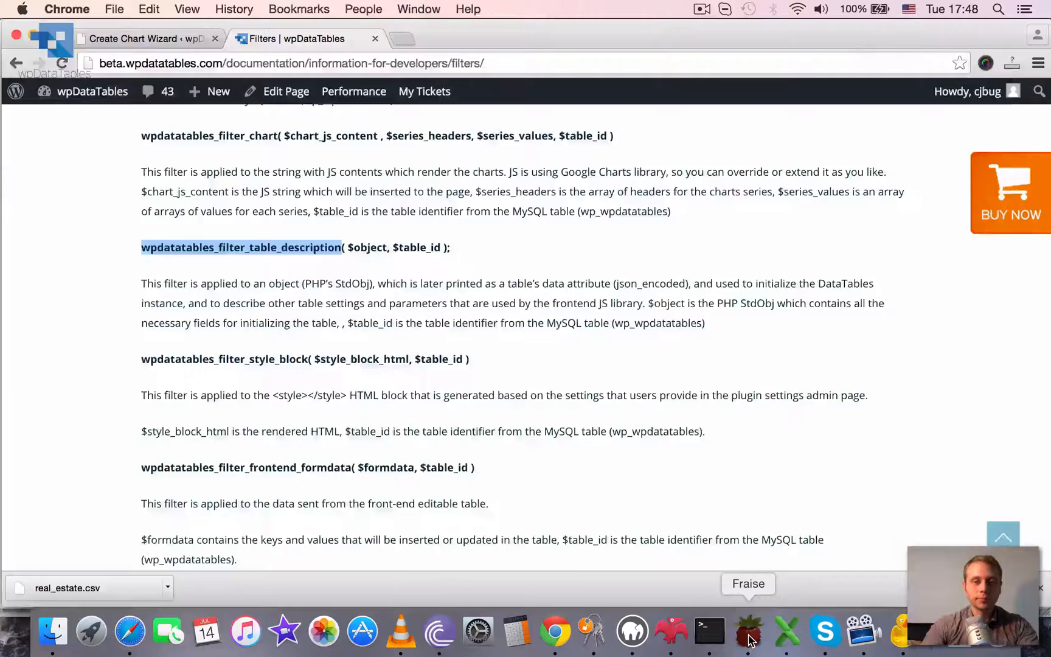
pyautogui.click(748, 631)
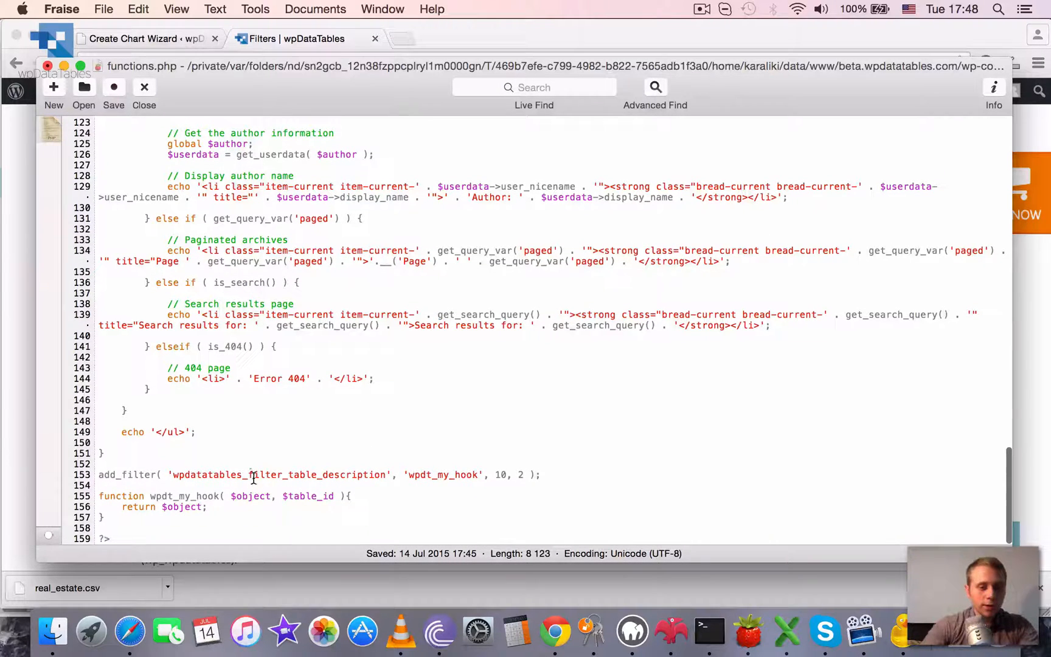
pyautogui.doubleClick(125, 475)
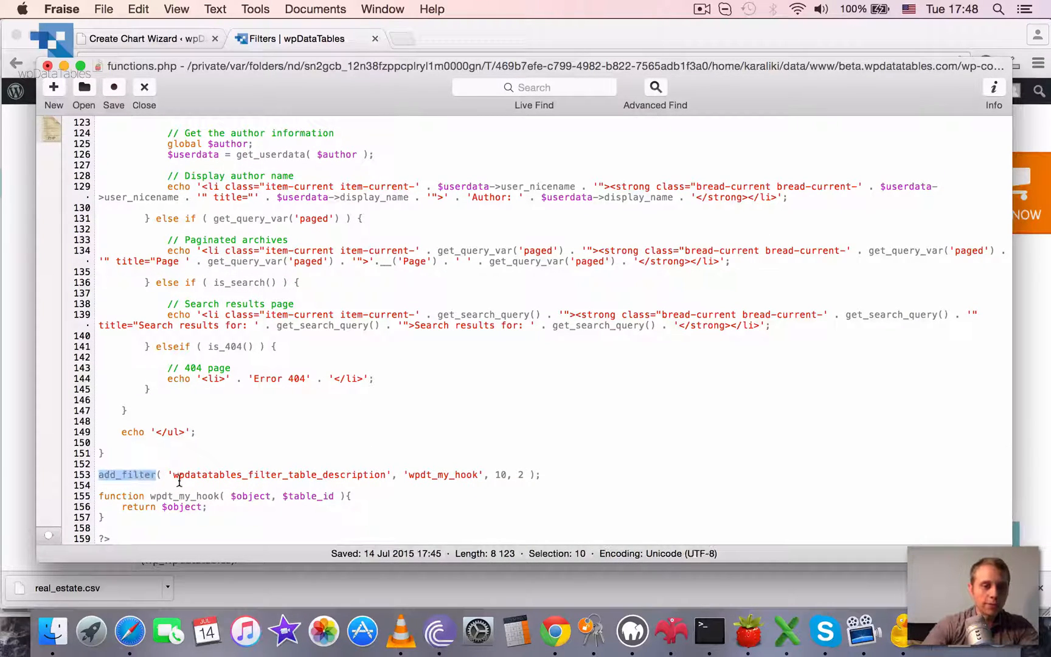
pyautogui.doubleClick(253, 475)
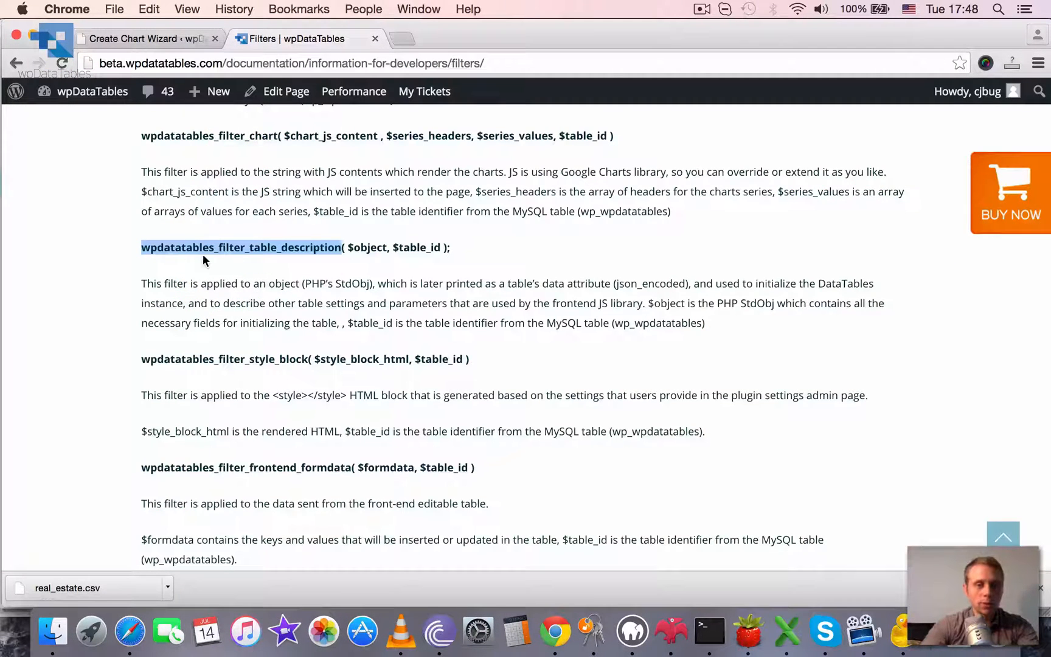
pyautogui.moveTo(256, 255)
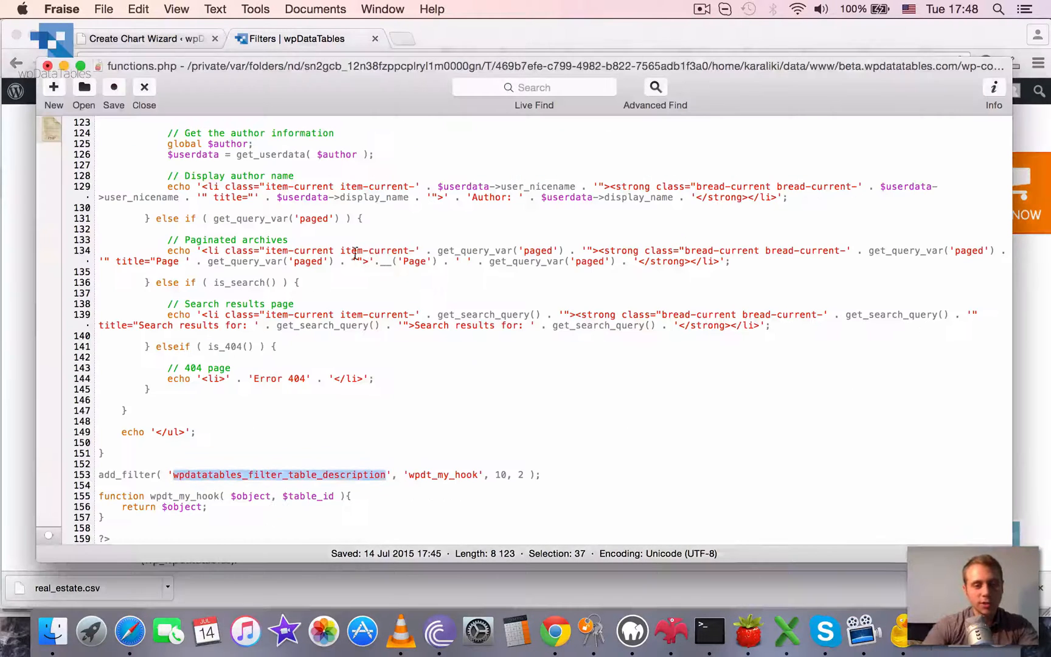
pyautogui.doubleClick(443, 475)
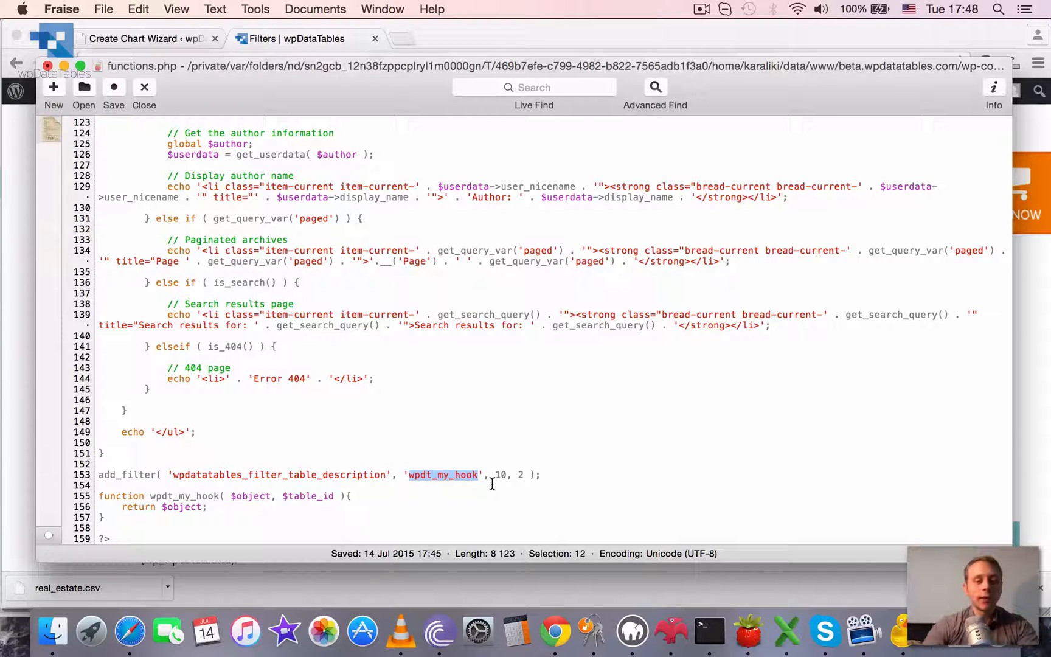
pyautogui.doubleClick(500, 476)
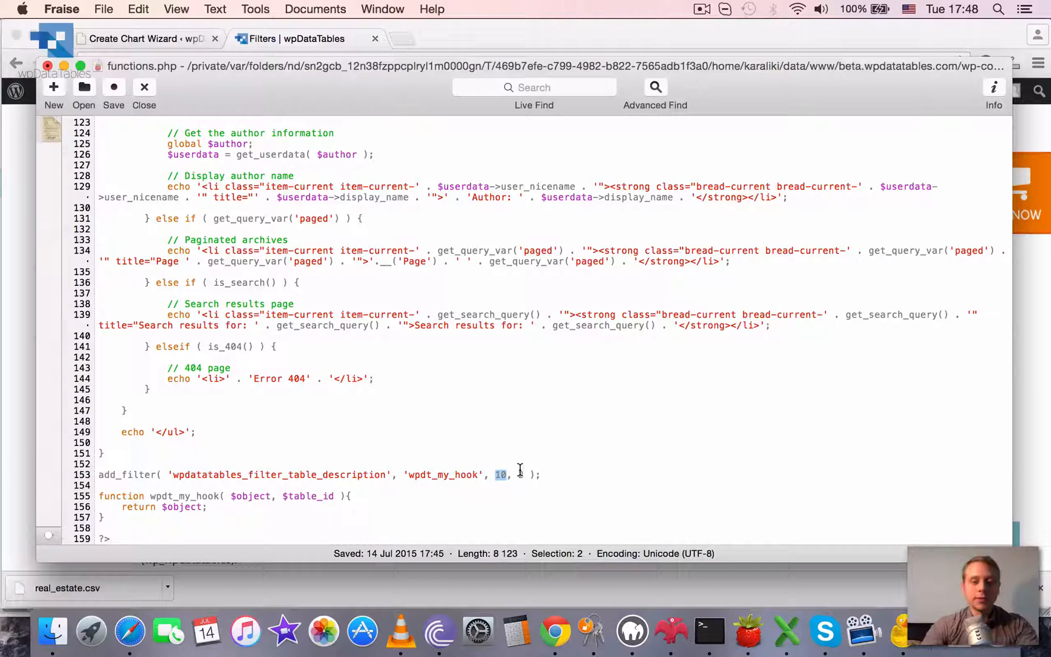
pyautogui.write('2')
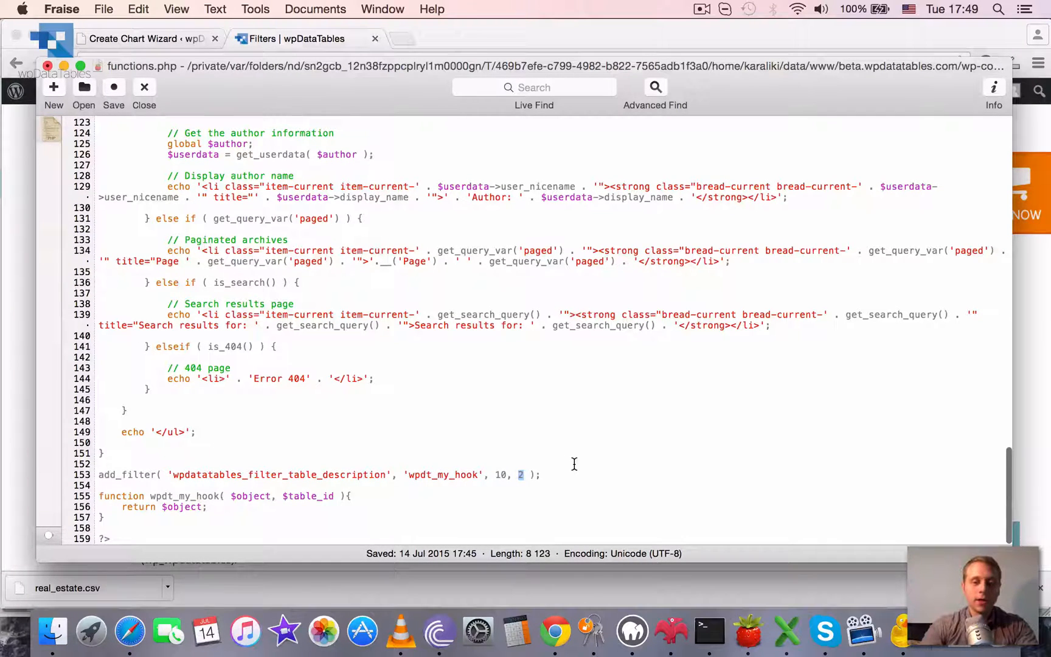
pyautogui.moveTo(495, 491)
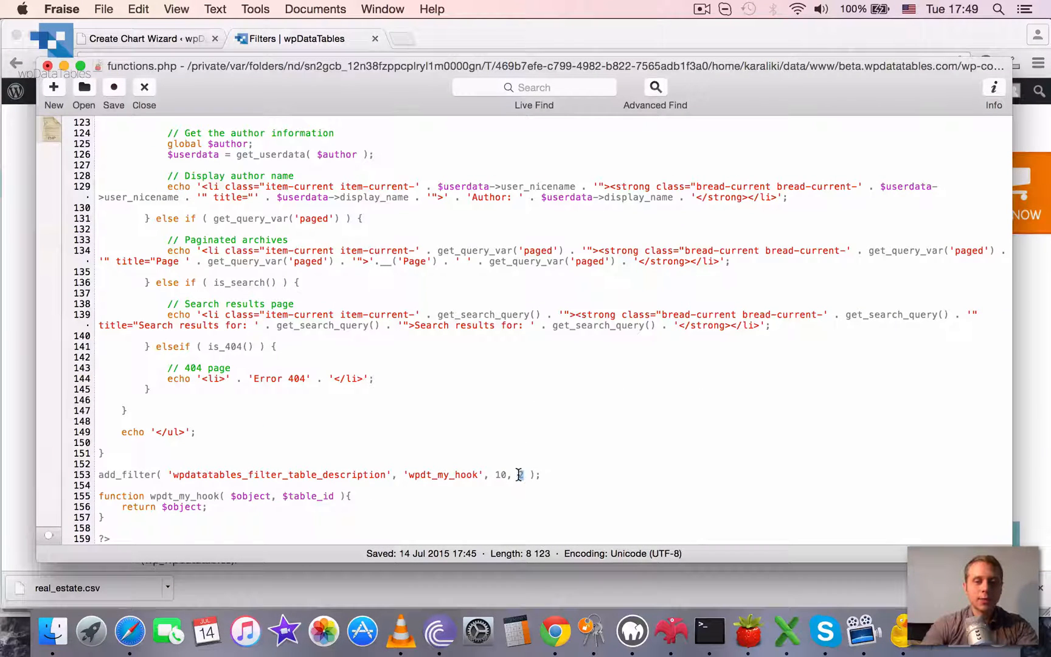
pyautogui.doubleClick(444, 476)
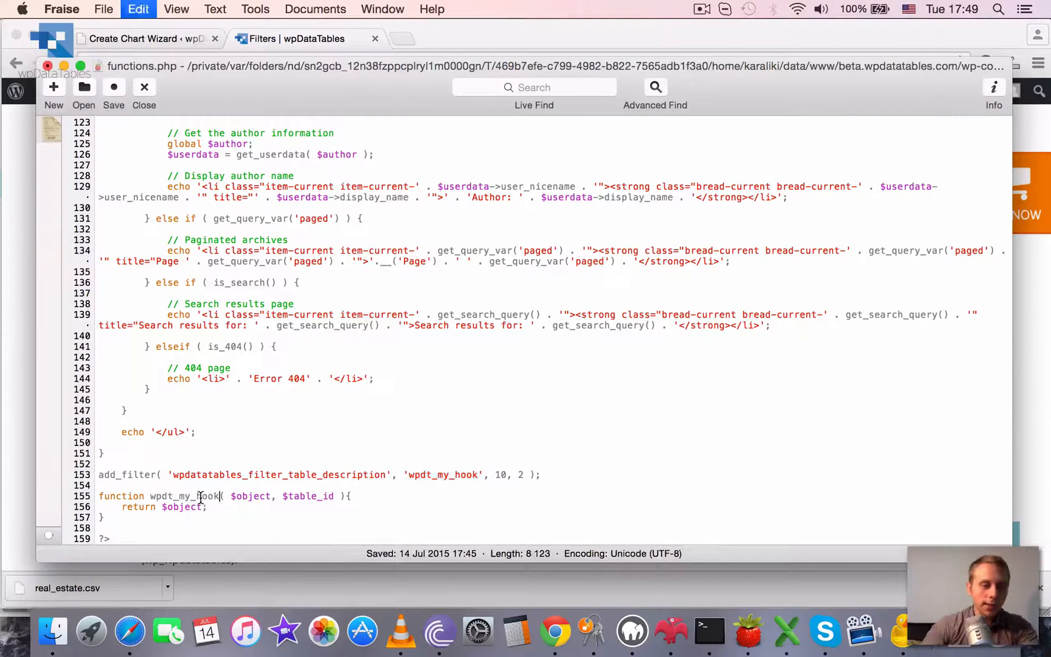
pyautogui.doubleClick(308, 496)
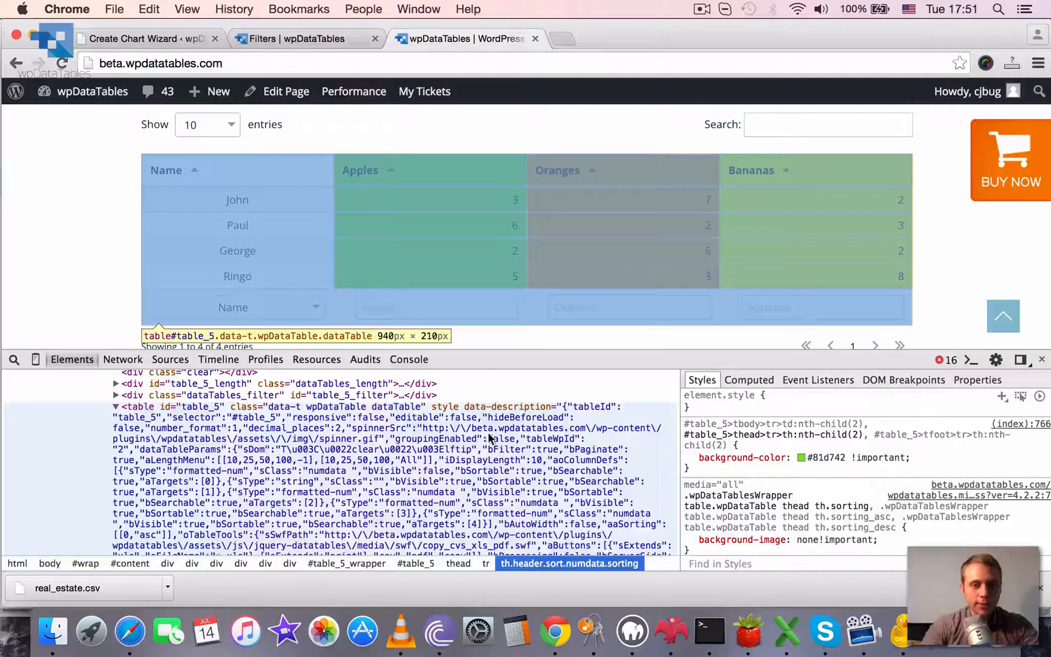
# - Scroll the Elements panel to the table#table_5 element with its data-description attribute
pyautogui.scroll(-3)
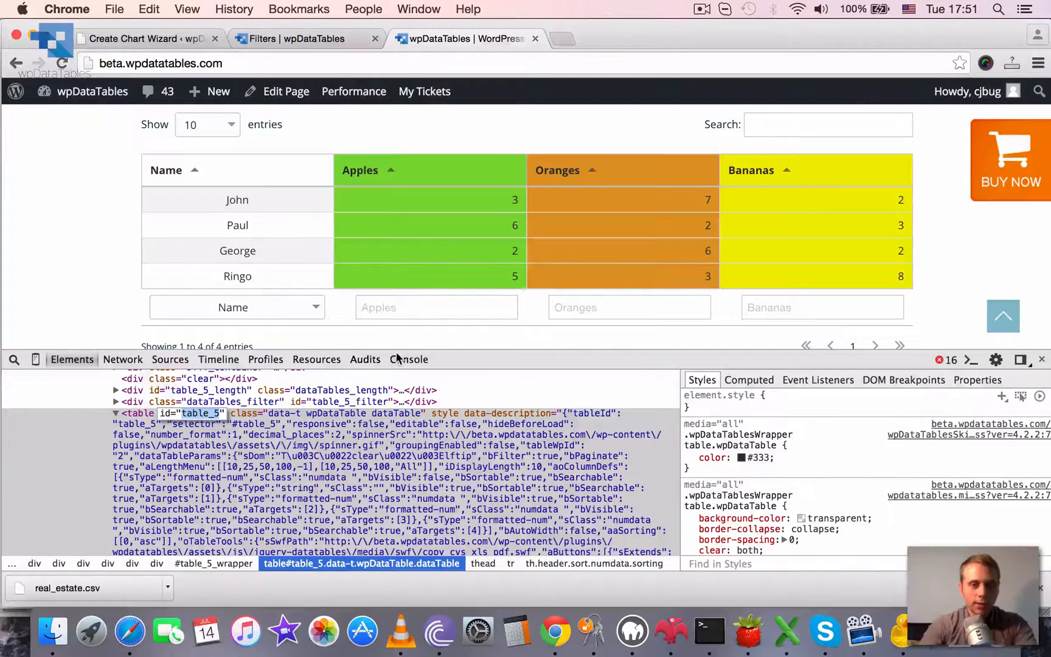
# - Run jQuery('#table_5').data('description') in the console to fetch the table's description object
pyautogui.click(409, 360)
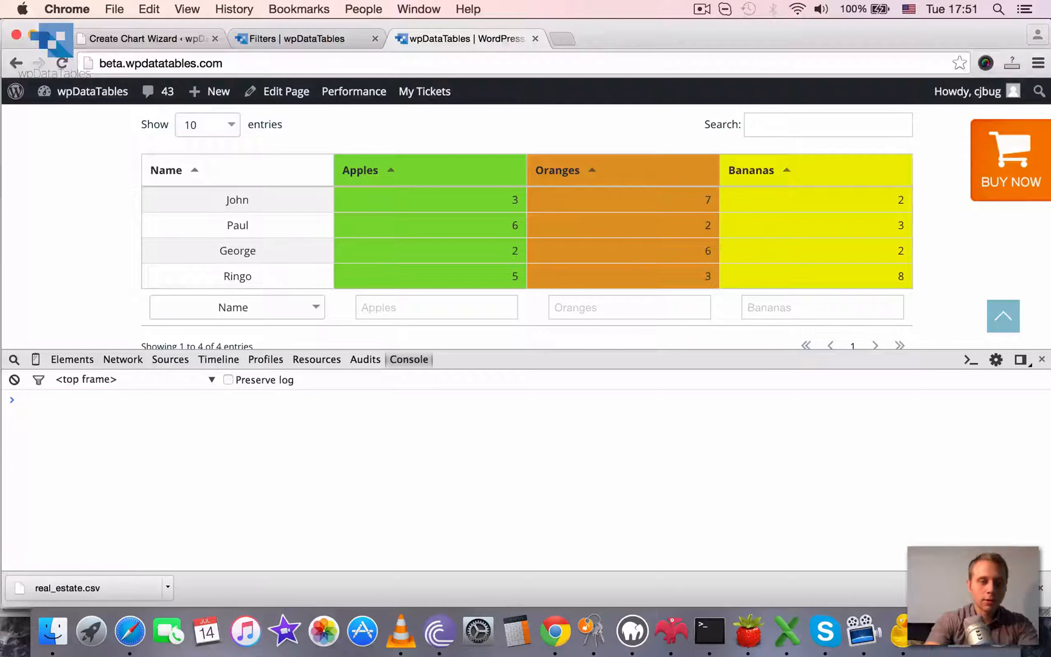
pyautogui.write('jQ')
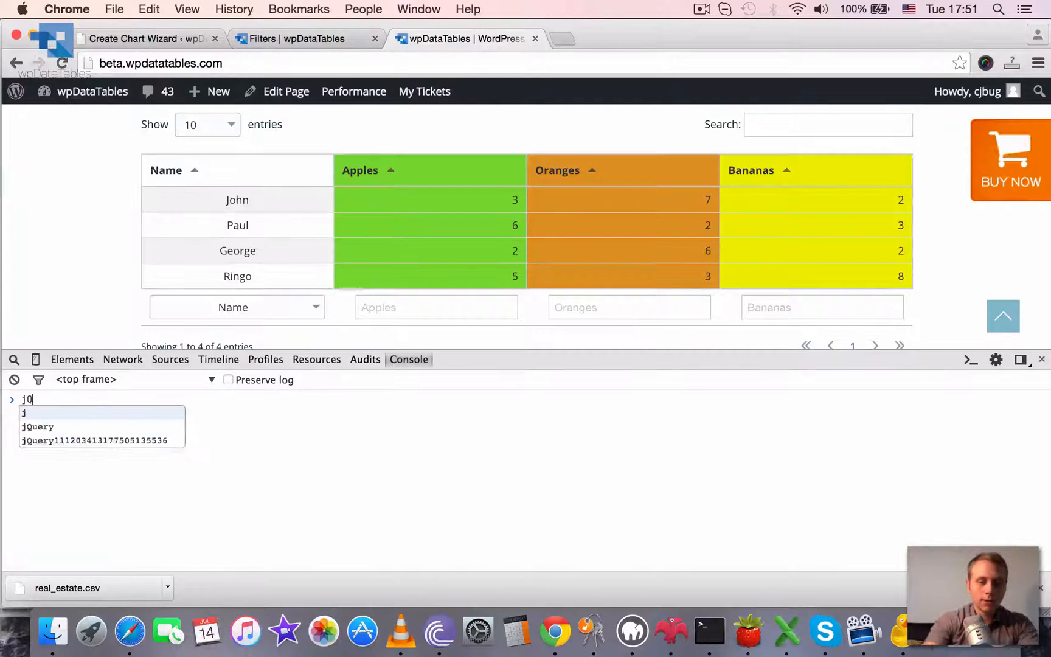
pyautogui.write("Query('")
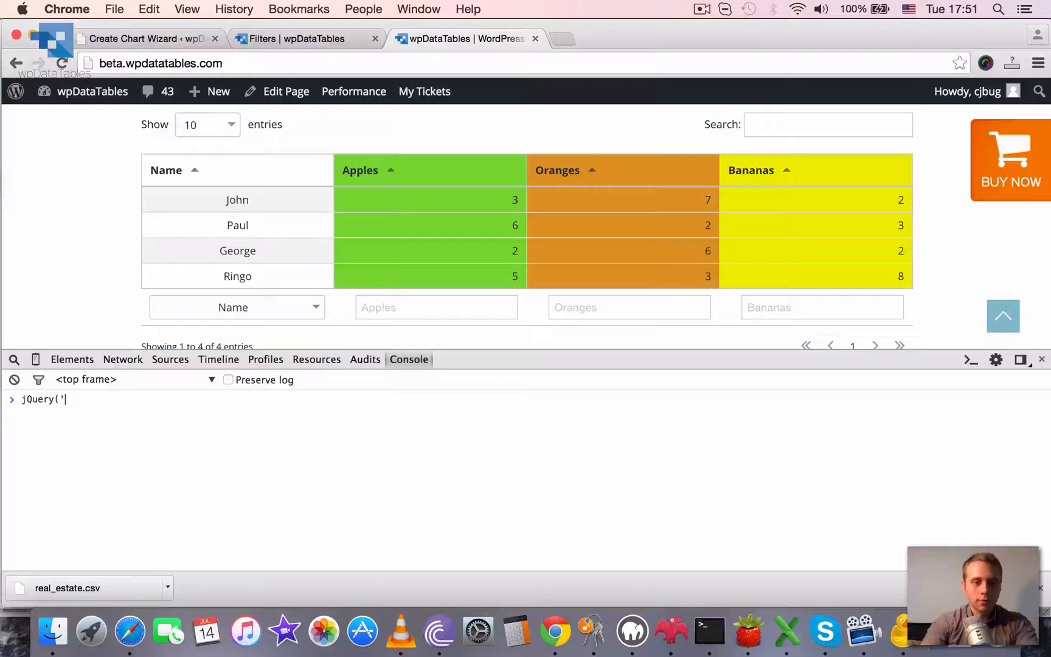
pyautogui.write("#table_5').")
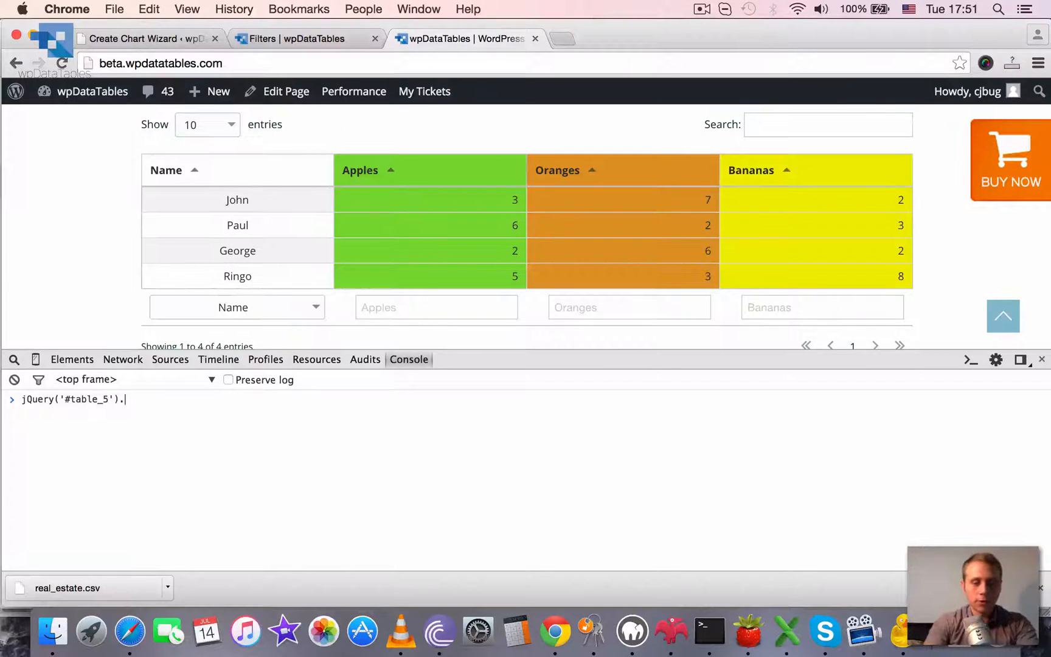
pyautogui.write("data('decr")
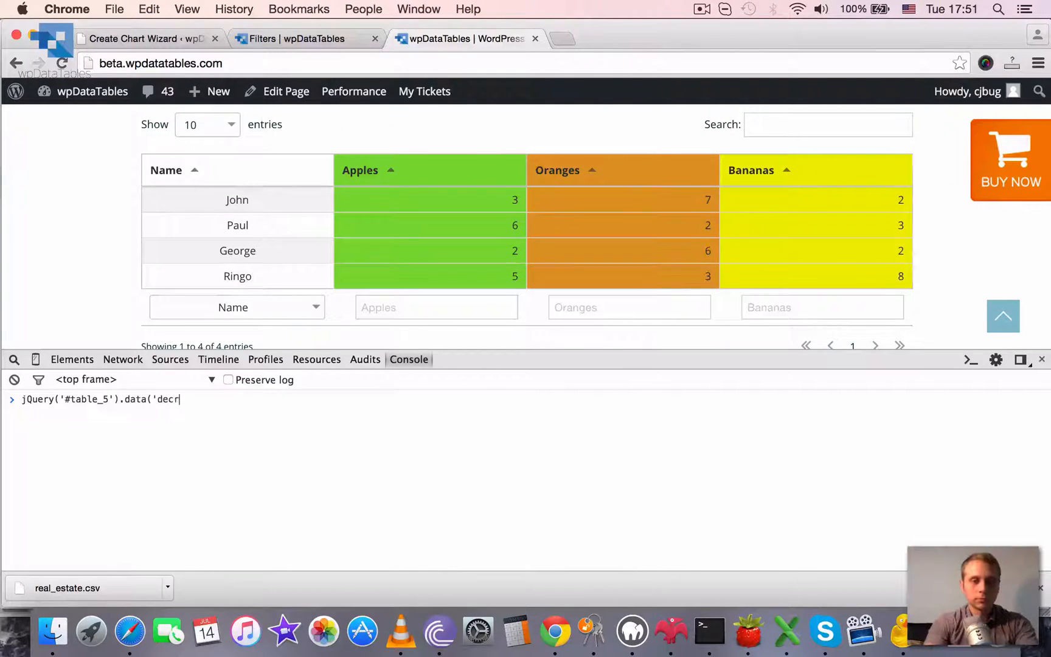
pyautogui.write("iption')")
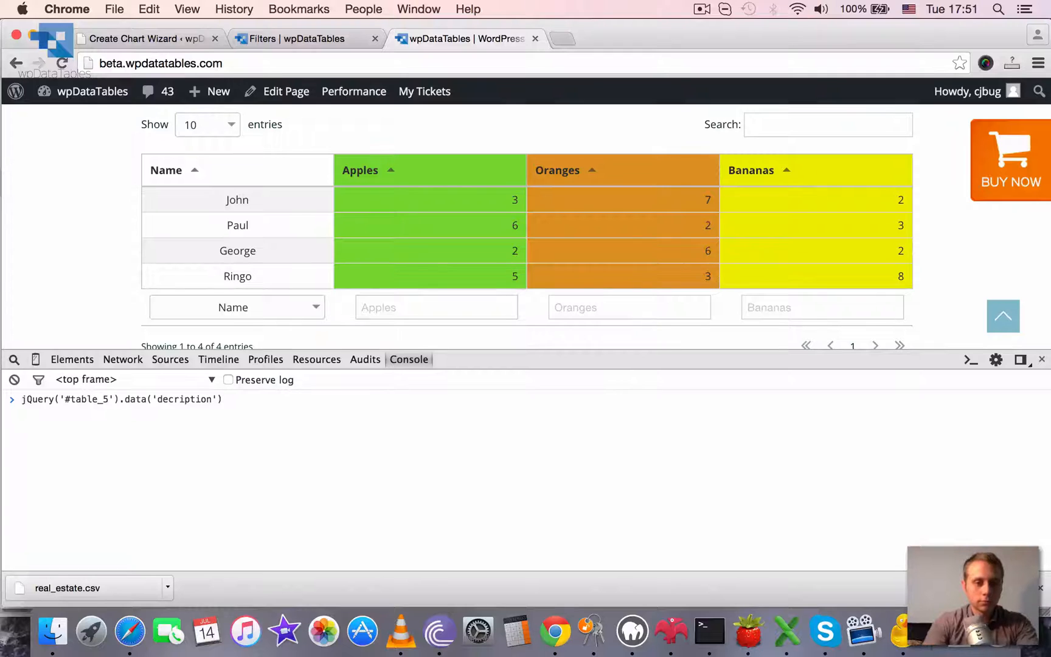
pyautogui.press('Enter')
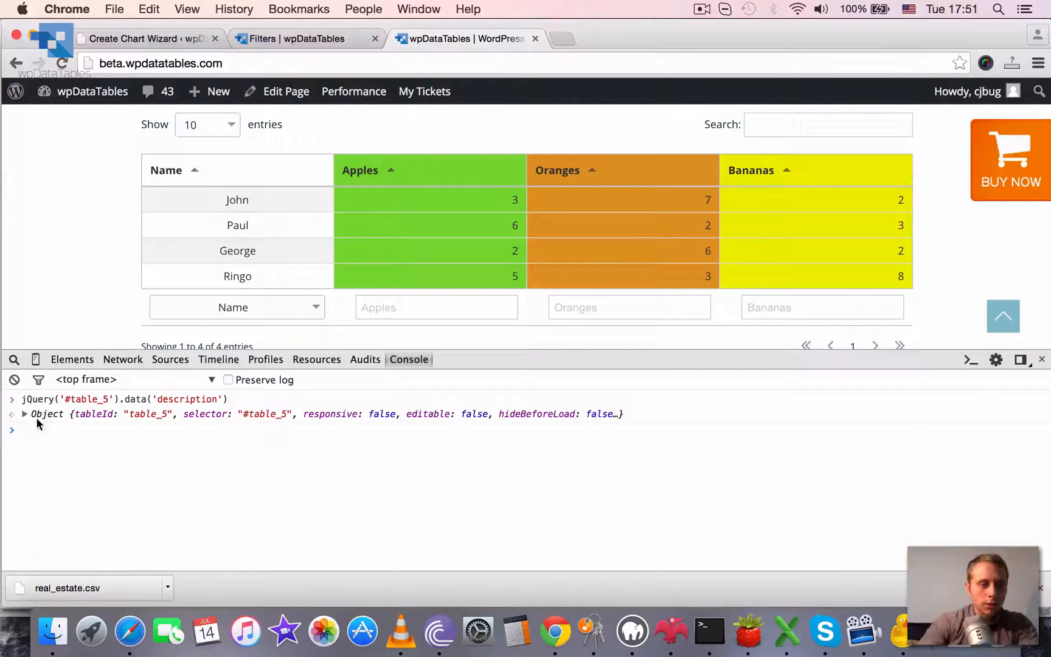
# - Expand dataTableParams > aLengthMenu and the Show entries dropdown, revealing 10, 25, 50, 100 and All
pyautogui.click(24, 414)
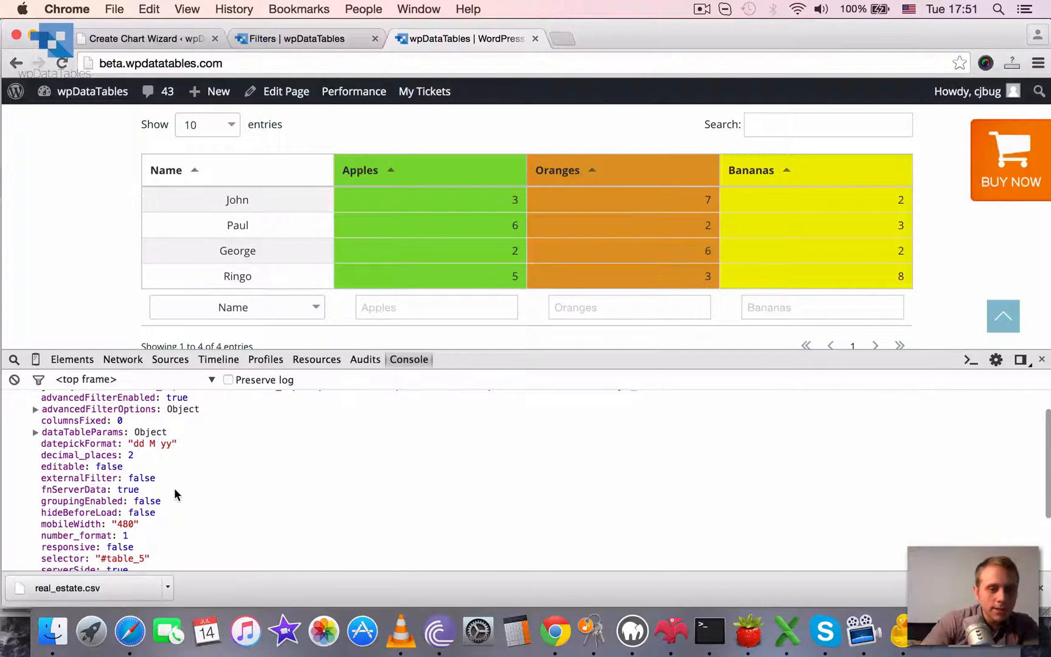
pyautogui.scroll(-3)
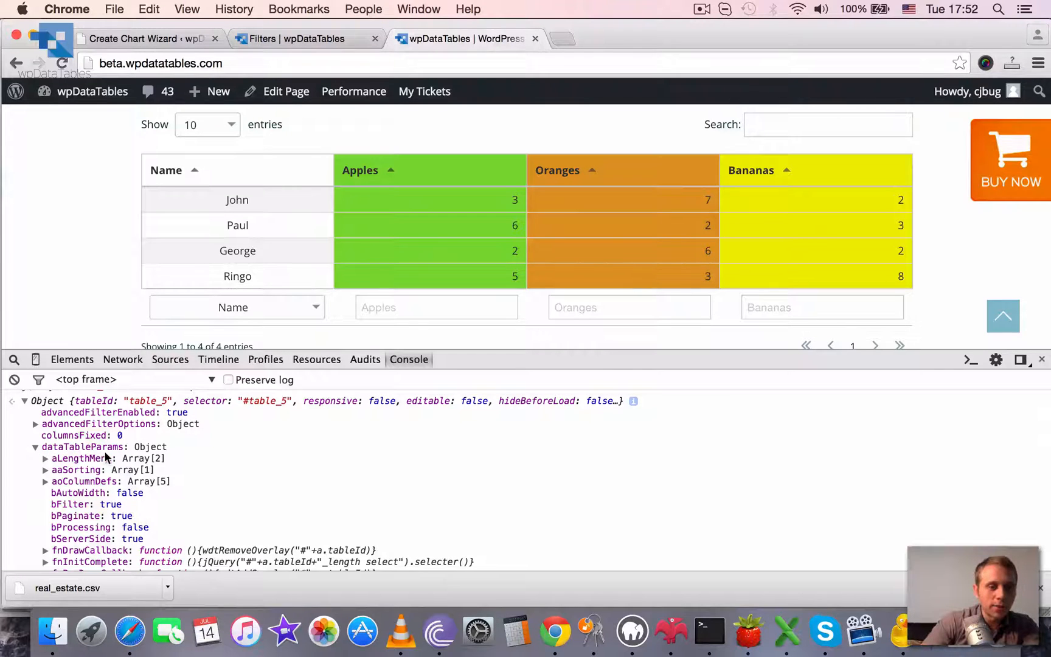
pyautogui.scroll(-3)
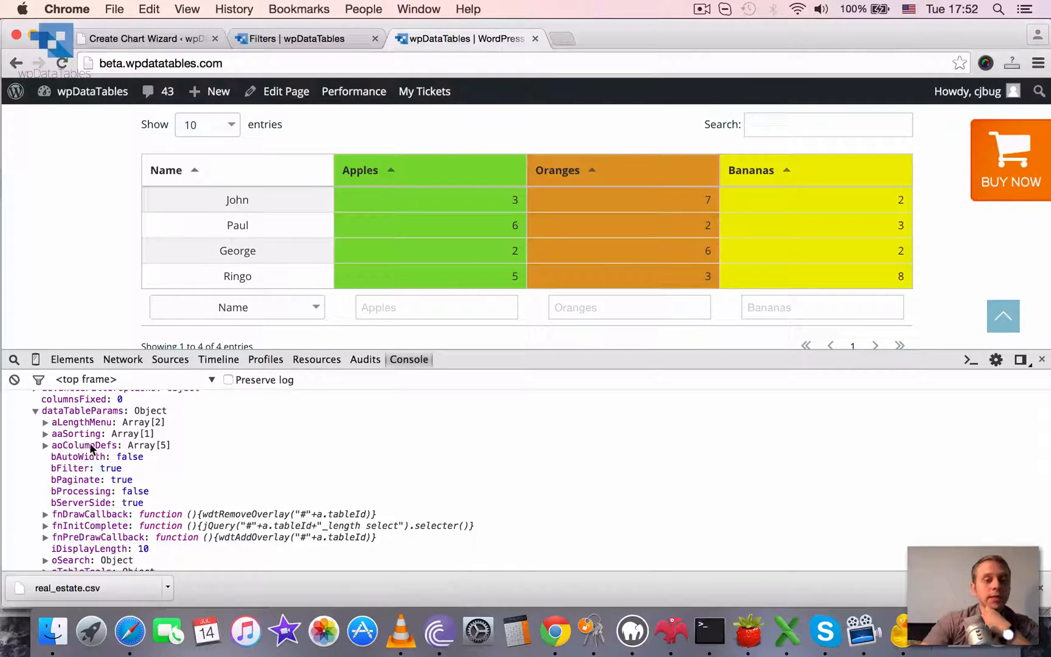
pyautogui.click(45, 422)
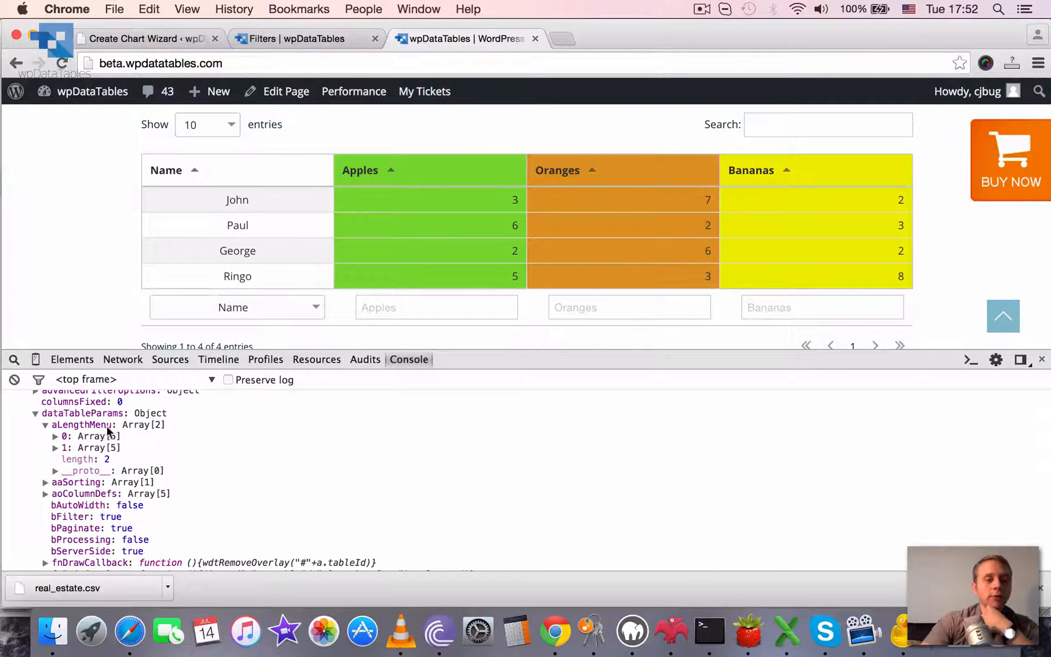
pyautogui.click(55, 437)
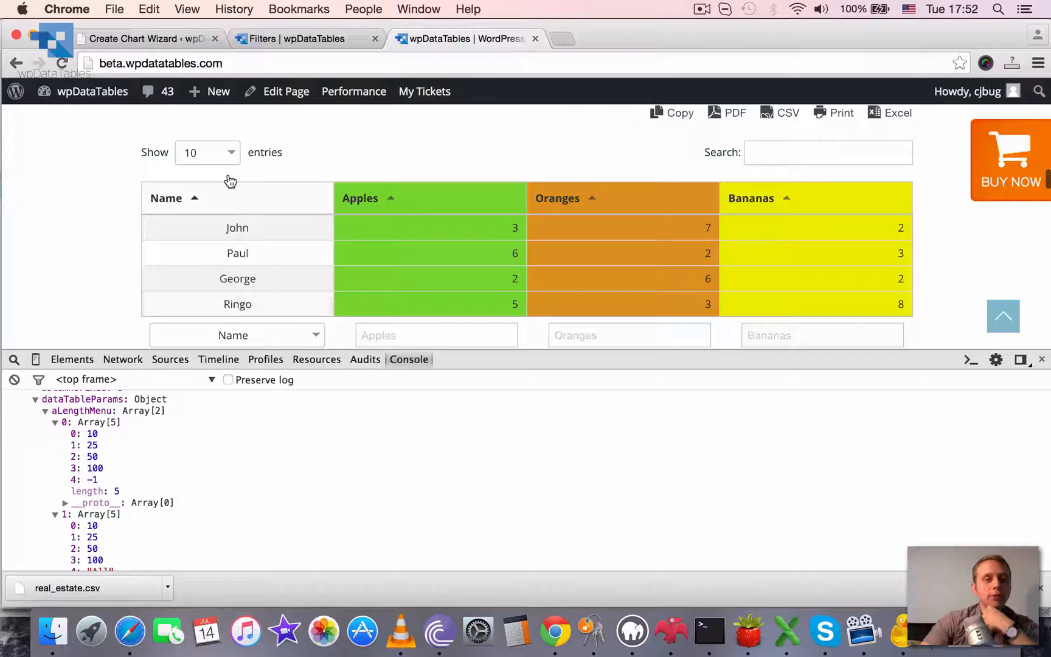
pyautogui.click(207, 153)
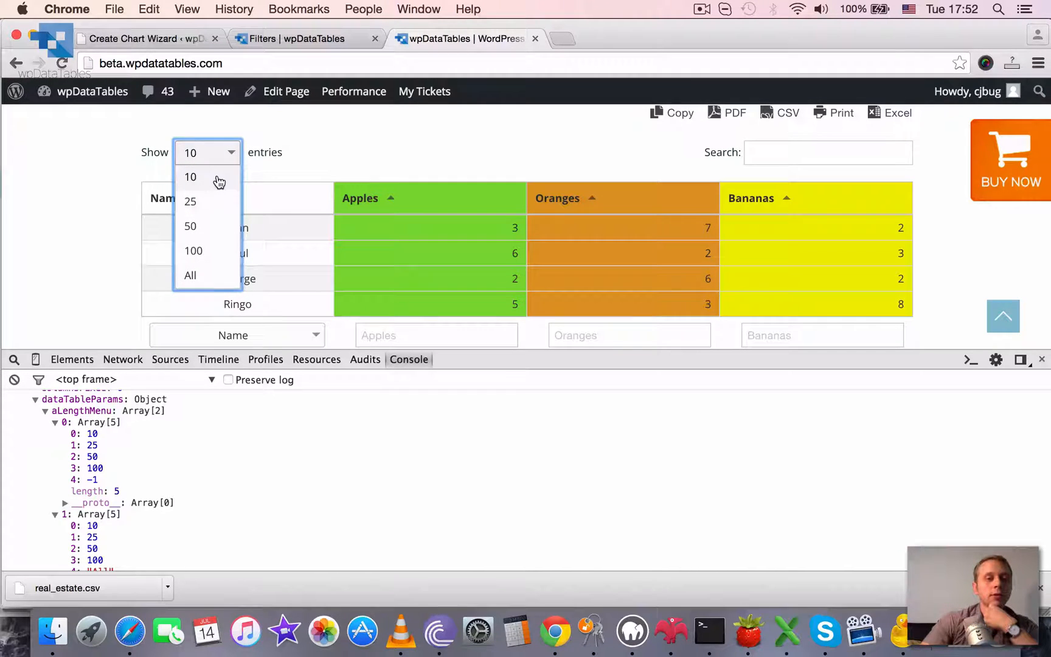
pyautogui.moveTo(190, 254)
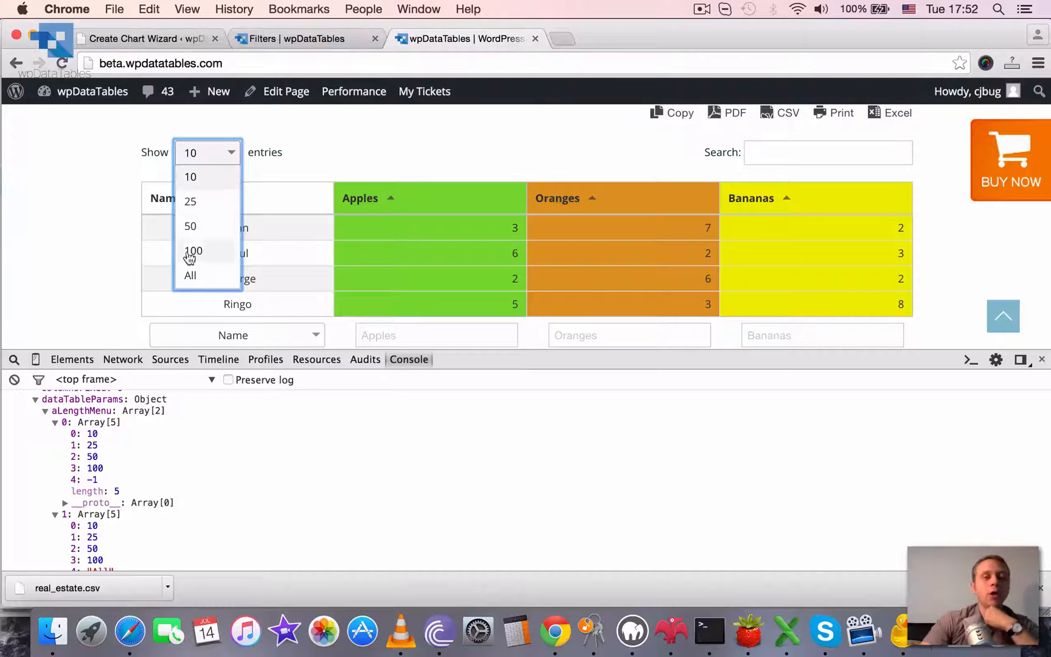
pyautogui.moveTo(201, 207)
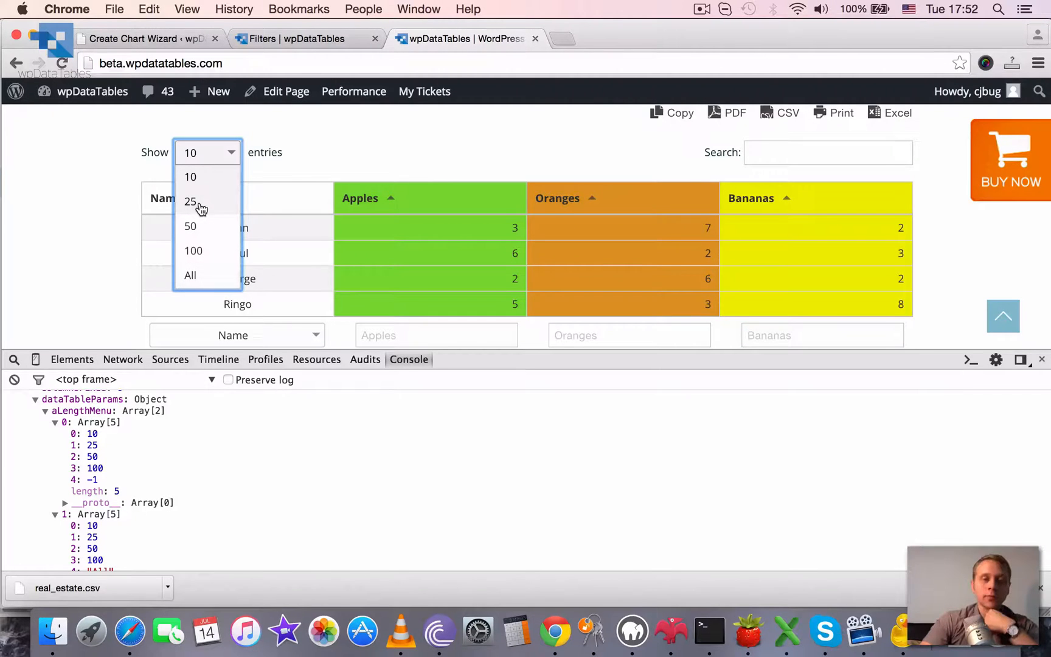
pyautogui.moveTo(205, 229)
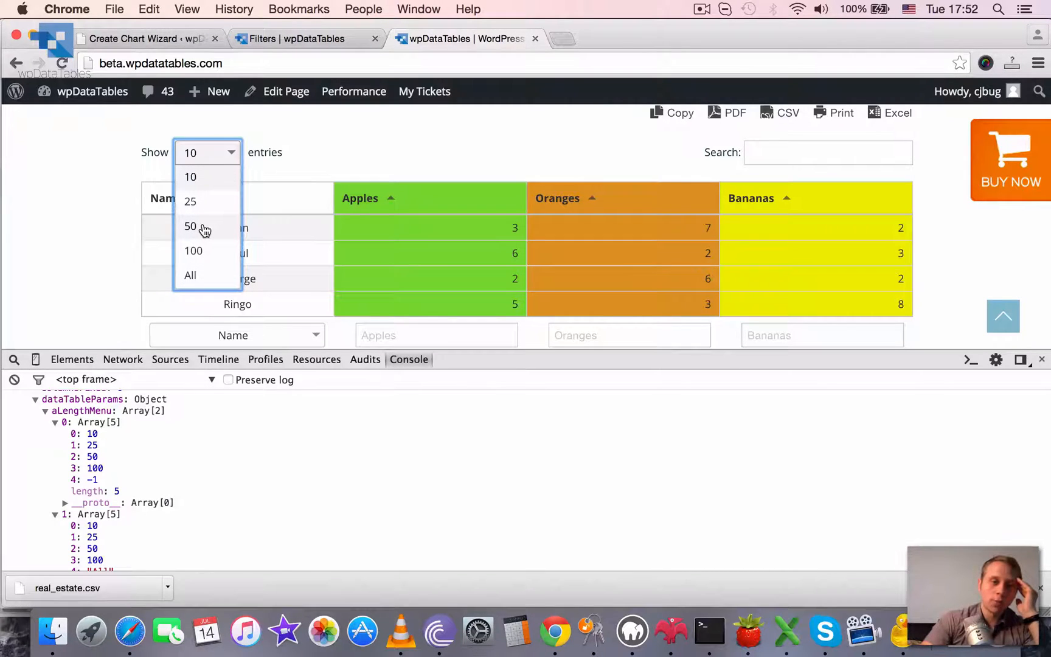
pyautogui.moveTo(202, 177)
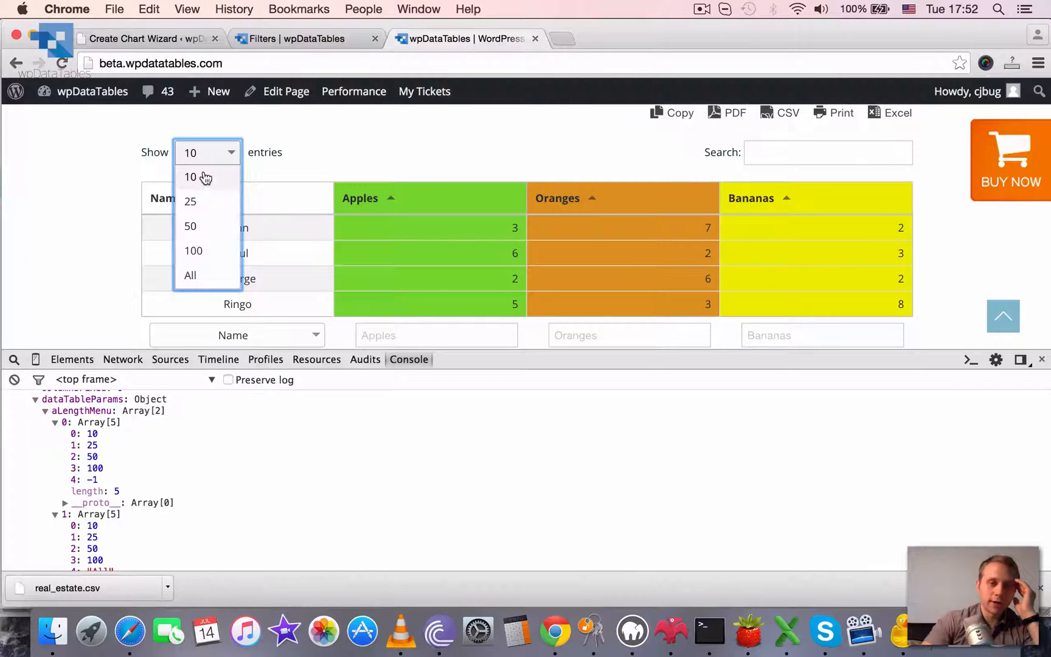
pyautogui.moveTo(204, 214)
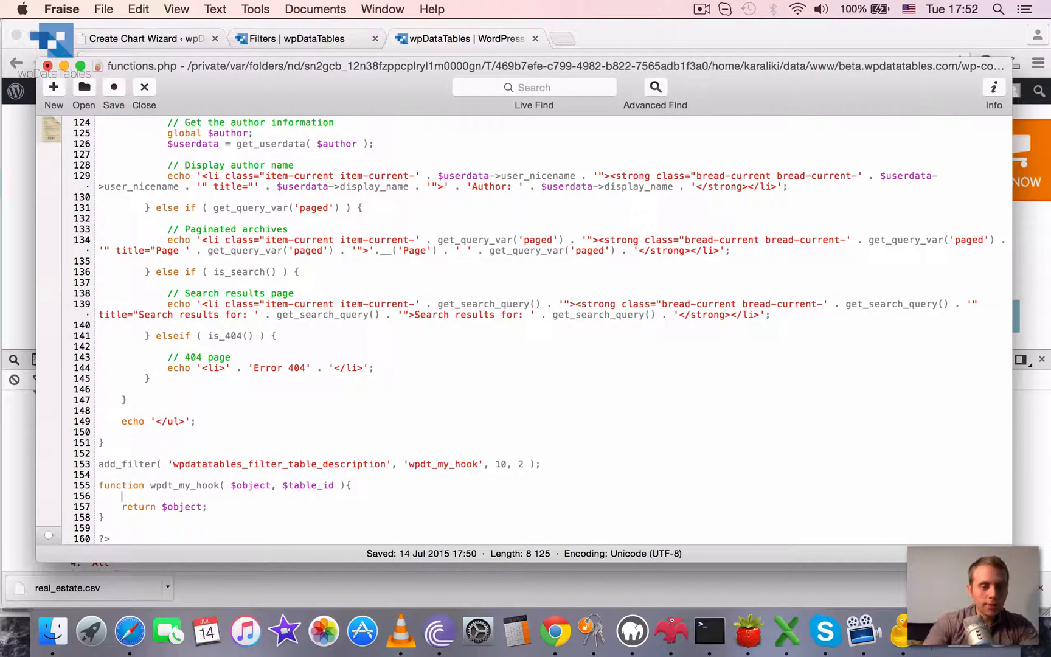
# - Begin the assignment $object->dataTableParams->aLengthMenu = inside wpdt_my_hook
pyautogui.write('$')
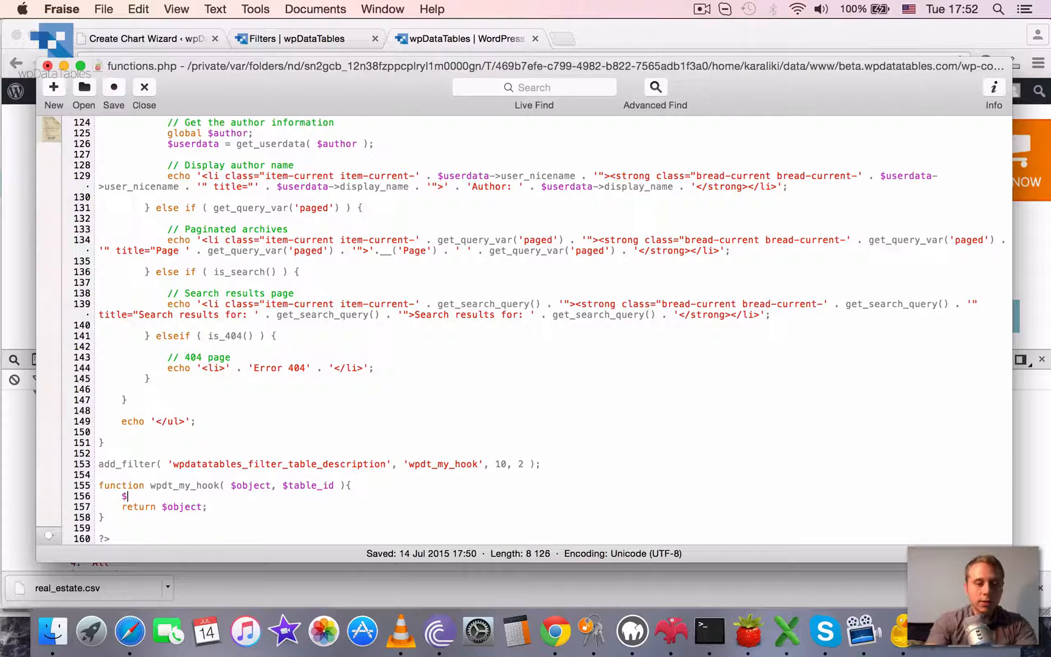
pyautogui.write('object->dataT')
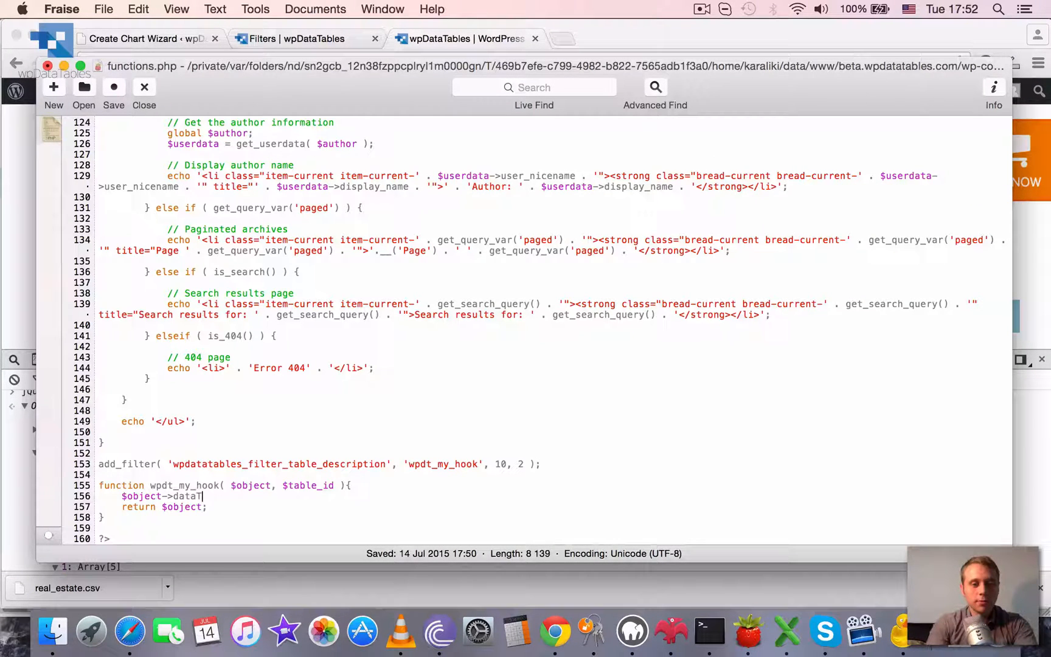
pyautogui.write('ableParamv')
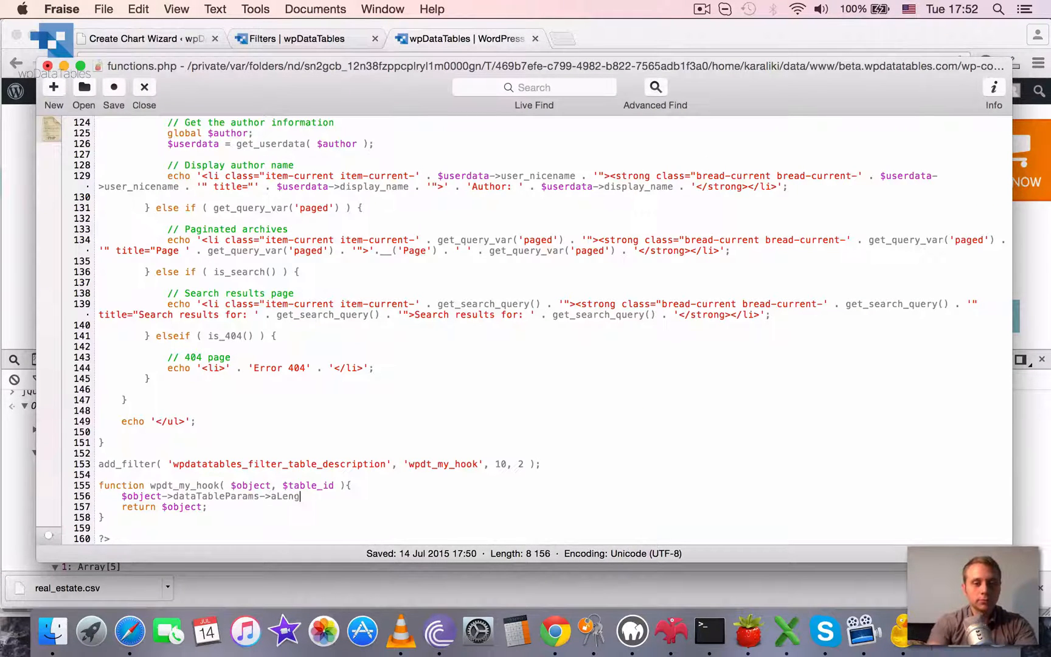
pyautogui.write('thMenu =')
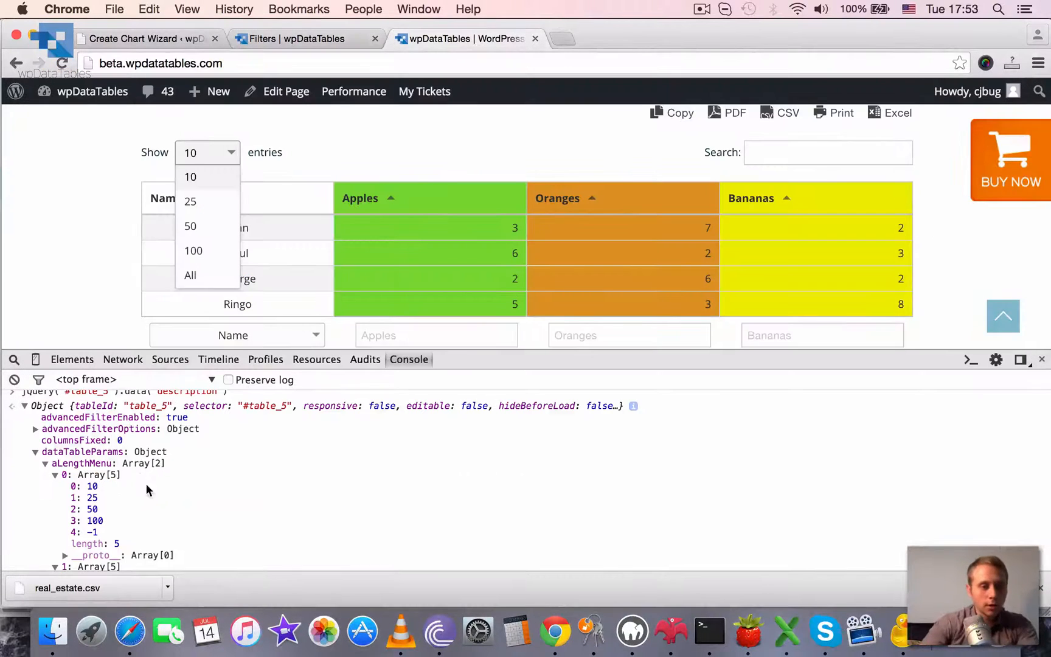
pyautogui.click(54, 474)
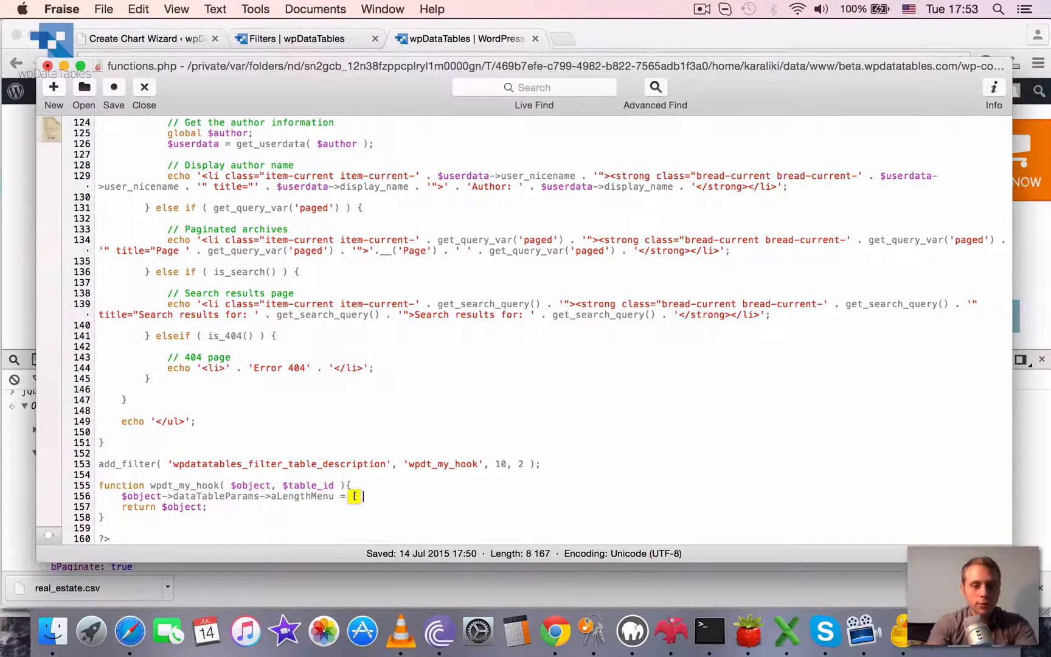
# - Complete it as array( array(10,25,50,75,100), array(10,25,50,75,100) ); for values and labels
pyautogui.write('array(')
pyautogui.write(');')
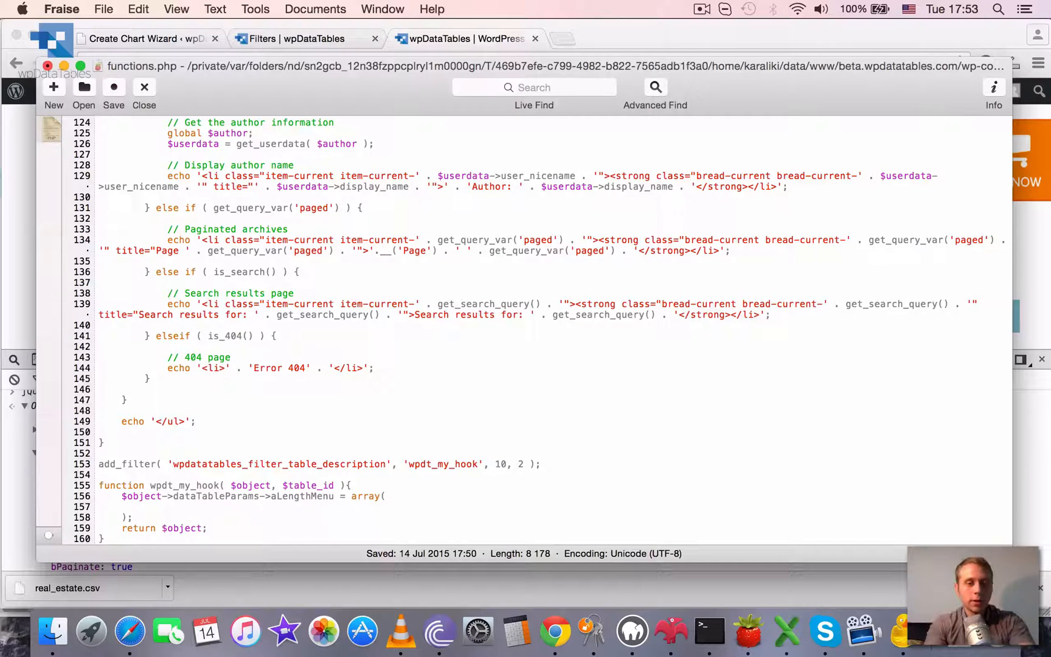
pyautogui.write('a')
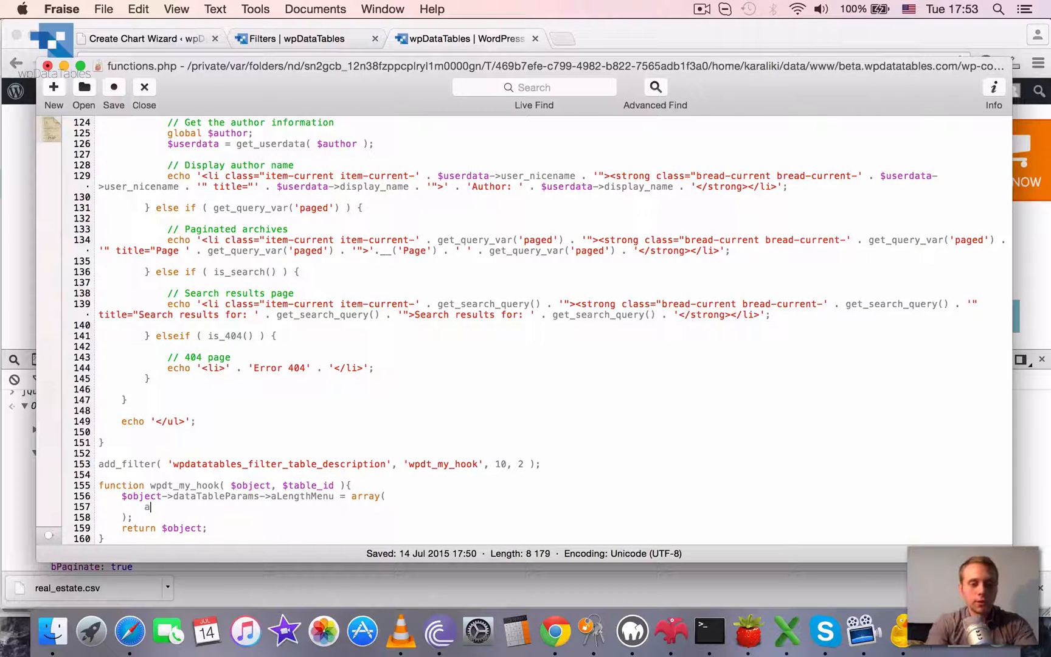
pyautogui.write('rray(')
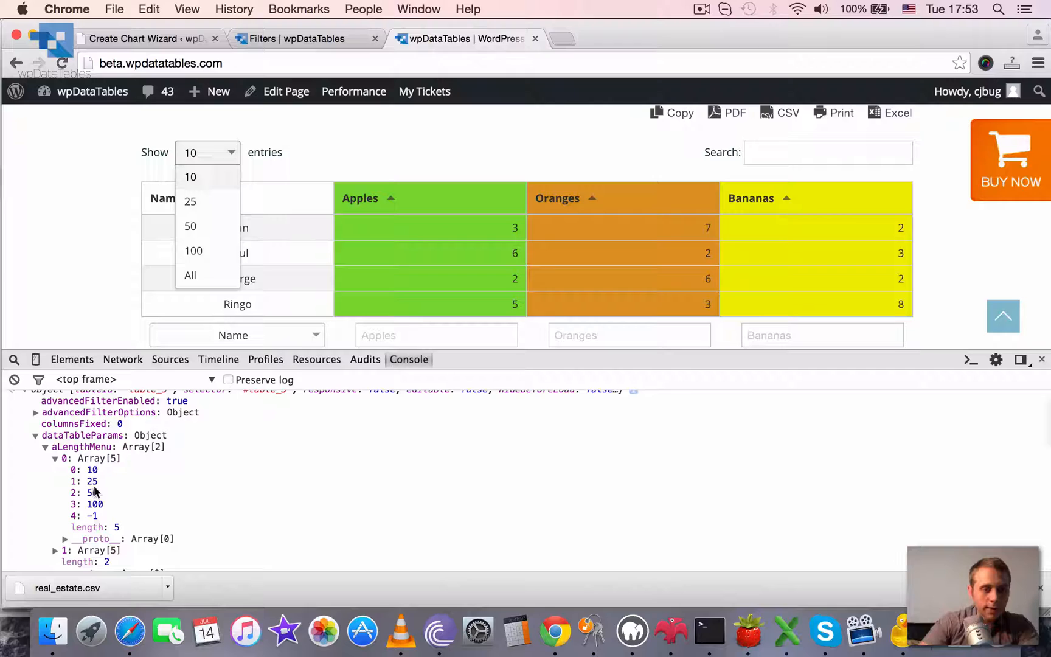
pyautogui.moveTo(178, 503)
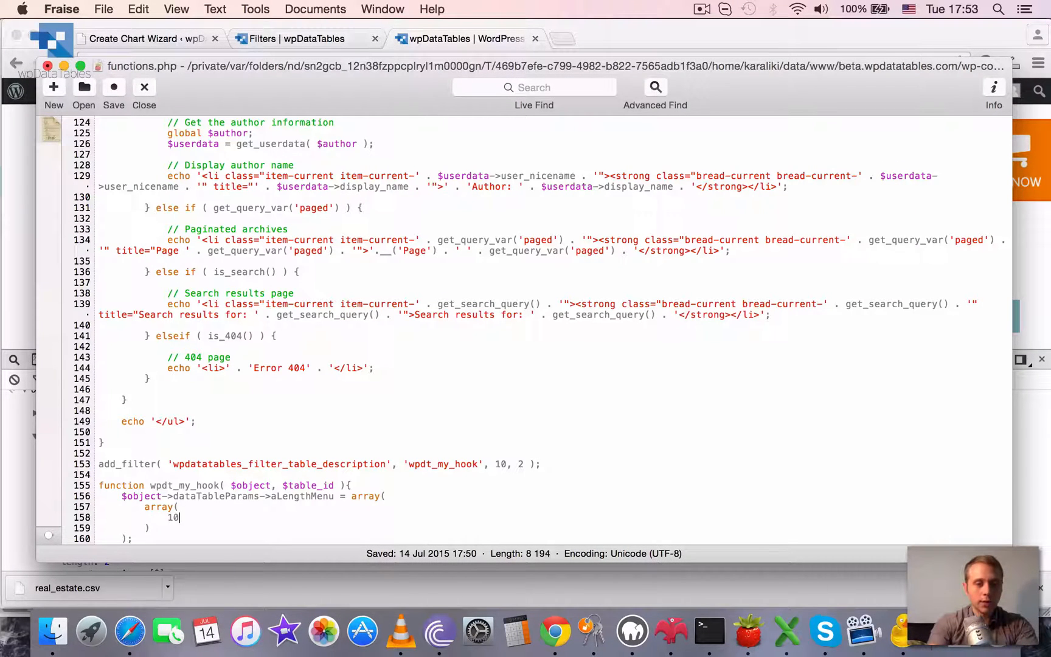
pyautogui.write(',')
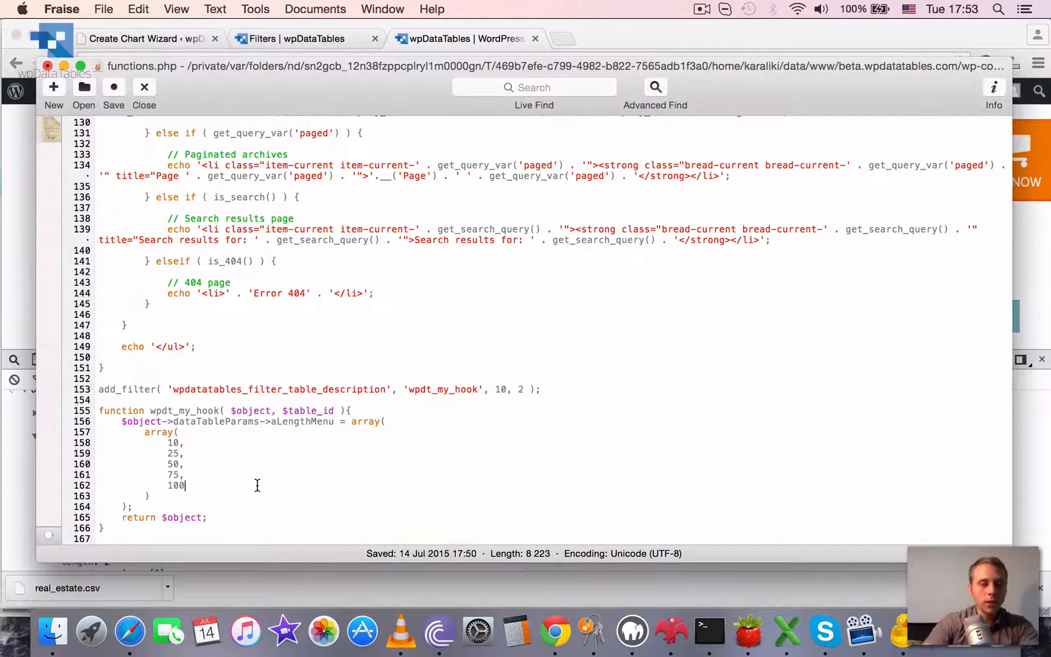
pyautogui.write(',')
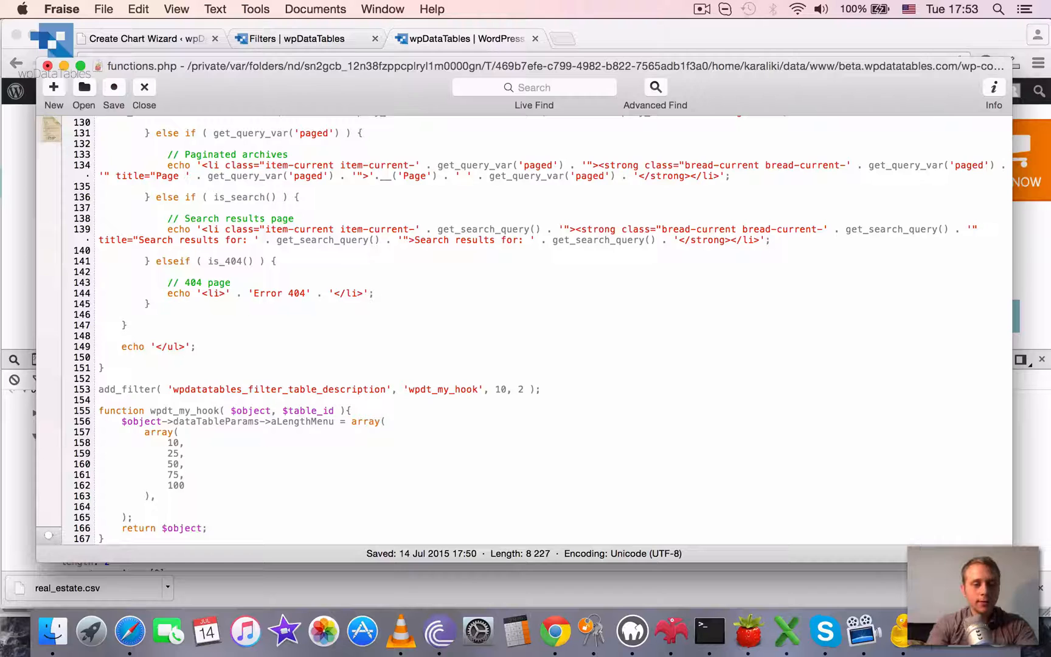
pyautogui.write('array')
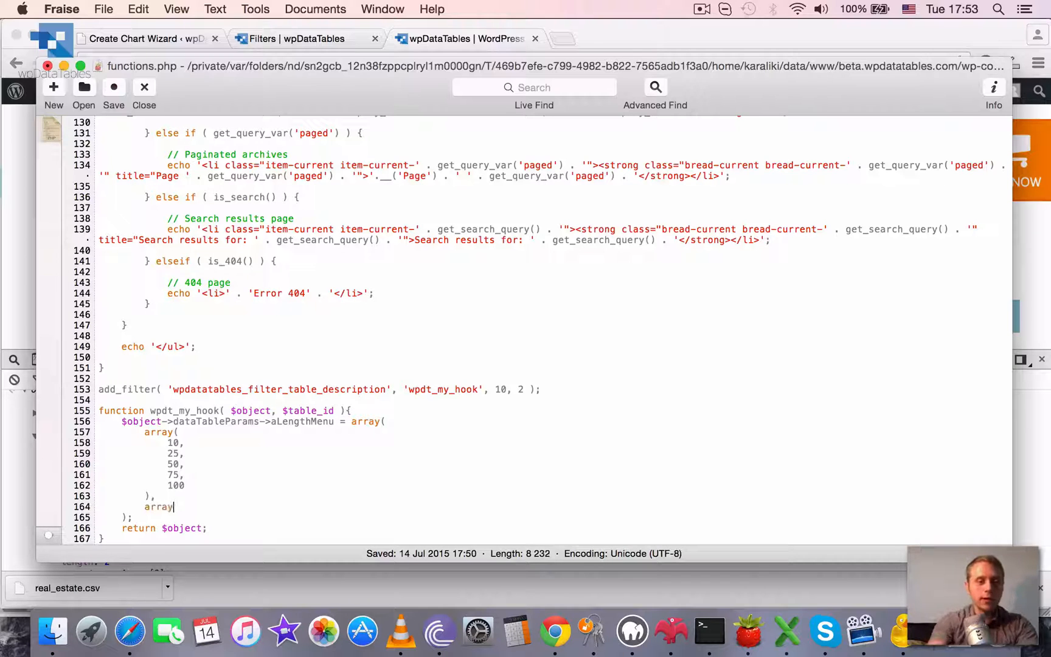
pyautogui.write('(')
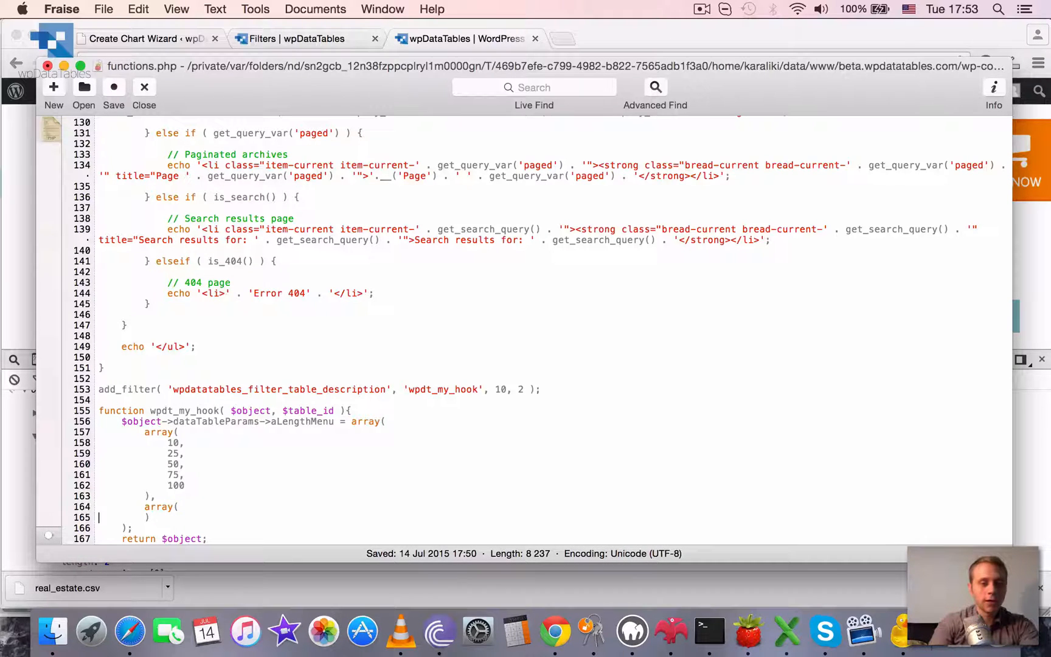
pyautogui.write('10,')
pyautogui.write('2')
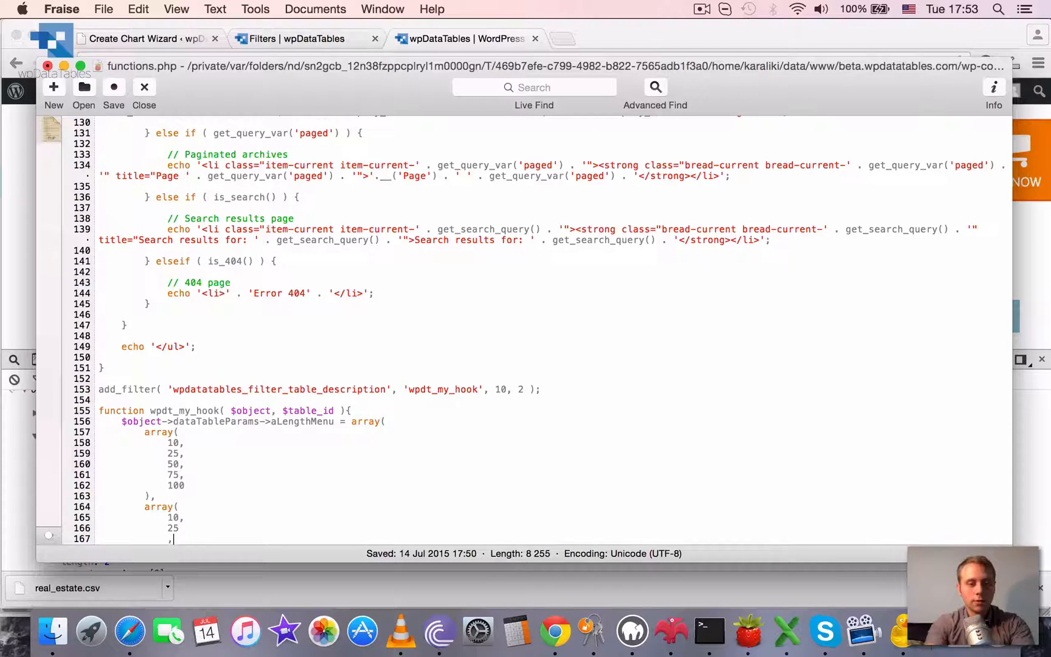
pyautogui.write('50,')
pyautogui.write('75,')
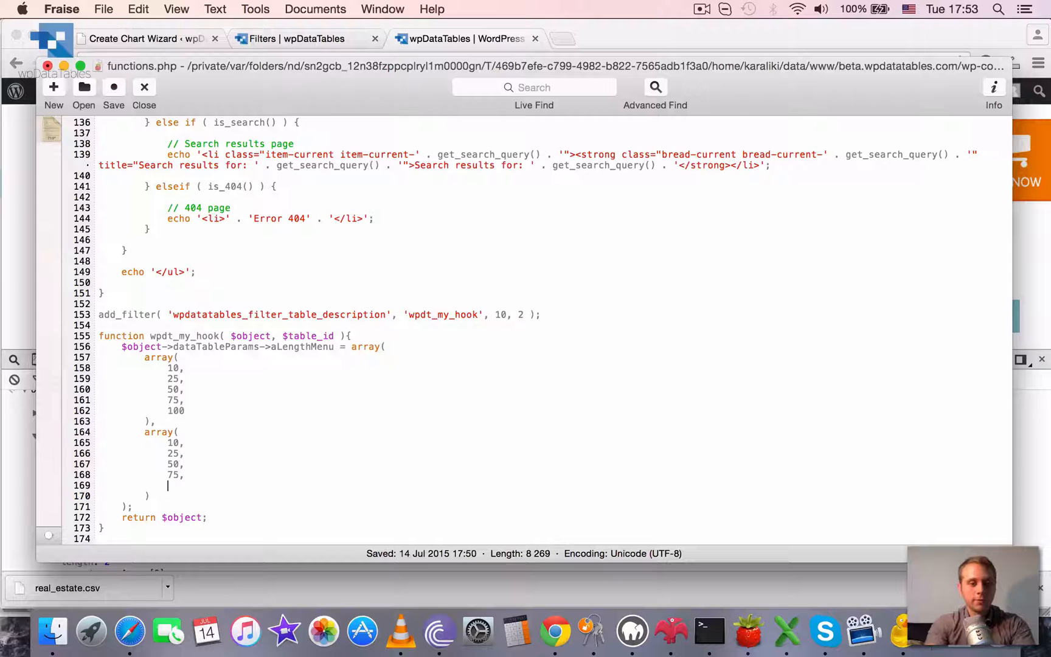
pyautogui.write('100')
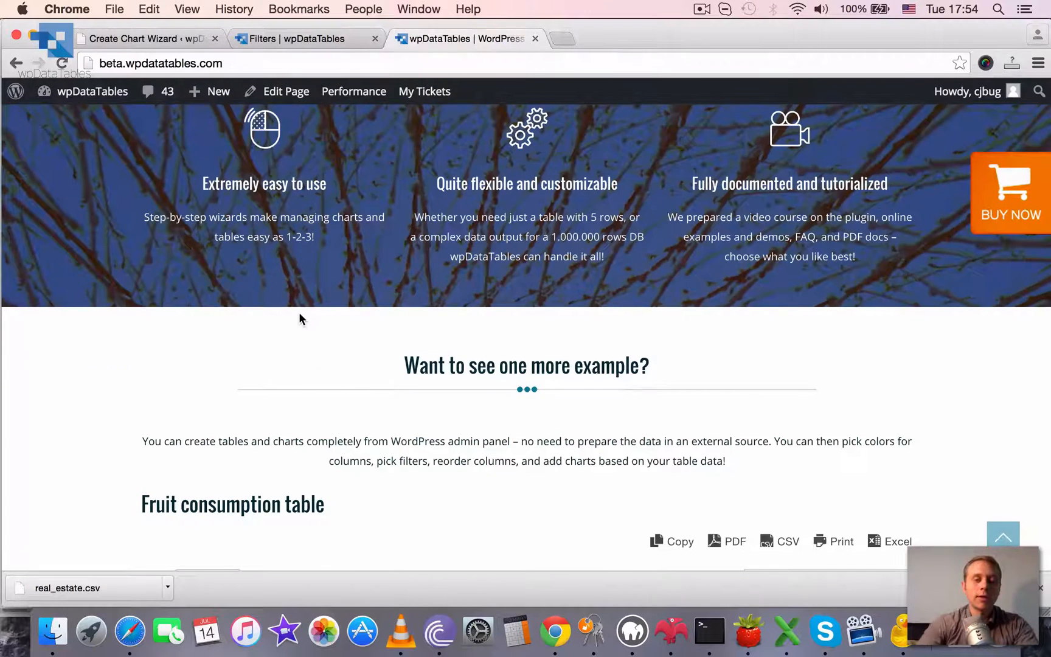
# - Choose 75 from the Fruit consumption table's Show entries menu, now listing 10, 25, 50, 75, 100
pyautogui.scroll(-3)
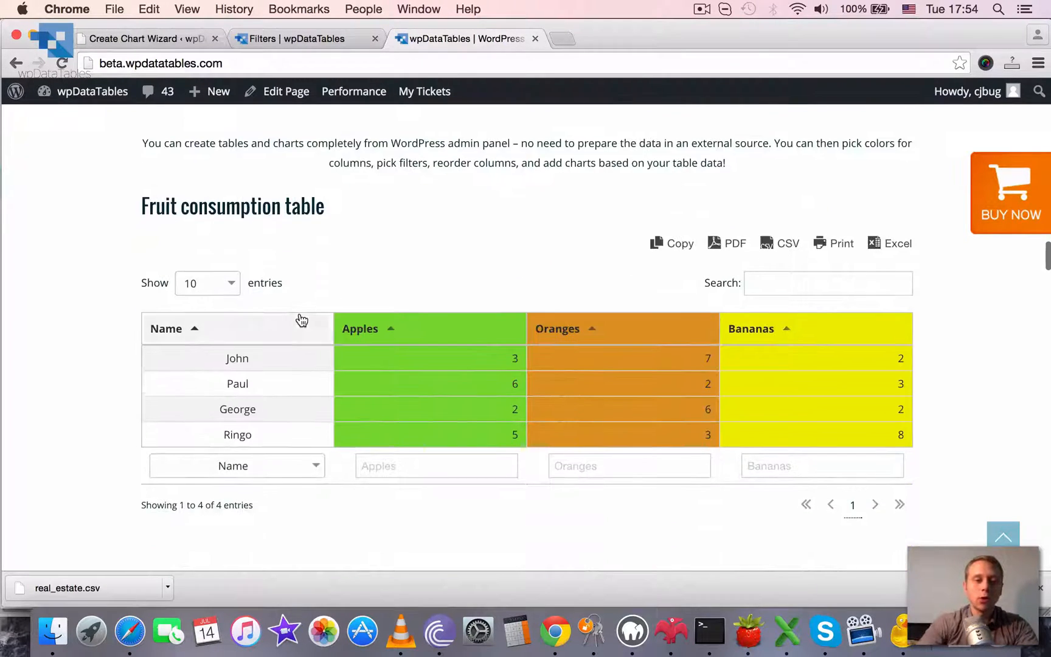
pyautogui.click(207, 284)
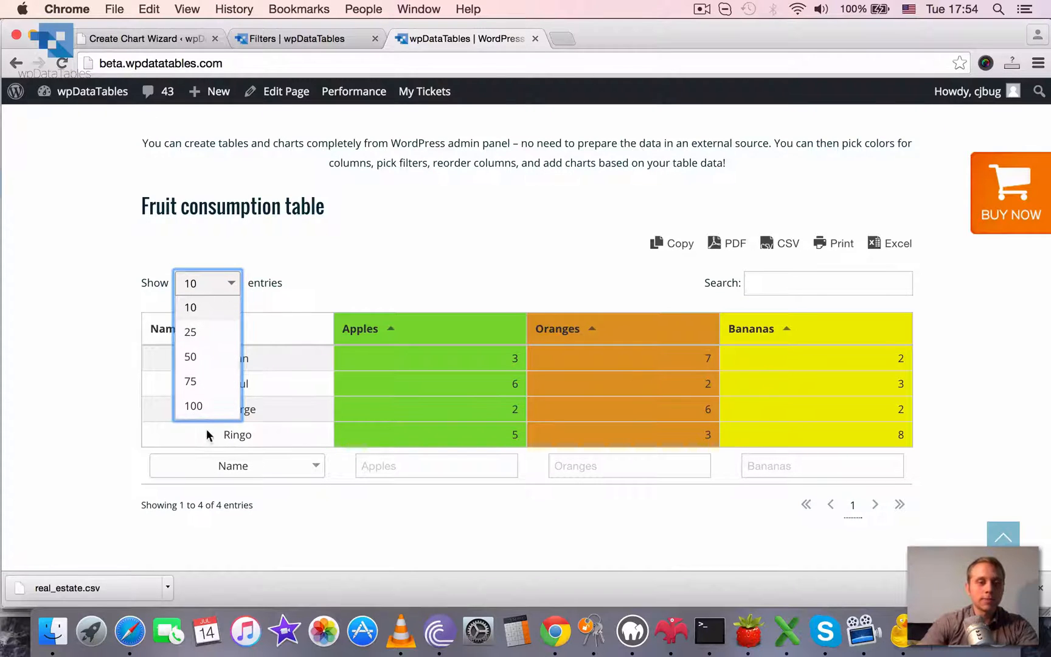
pyautogui.moveTo(190, 384)
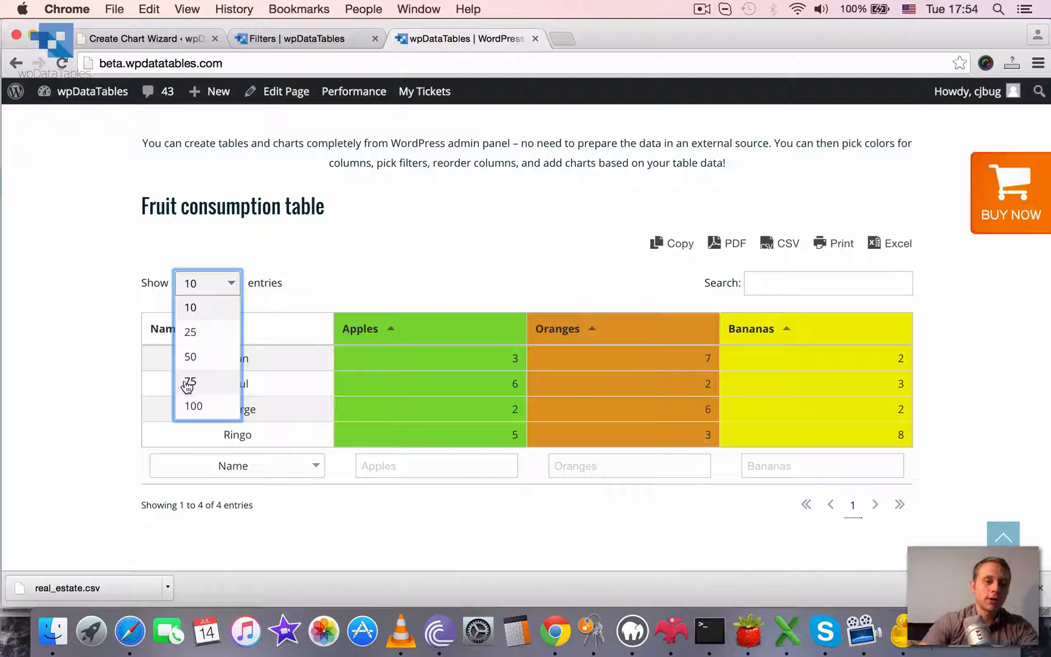
pyautogui.moveTo(206, 391)
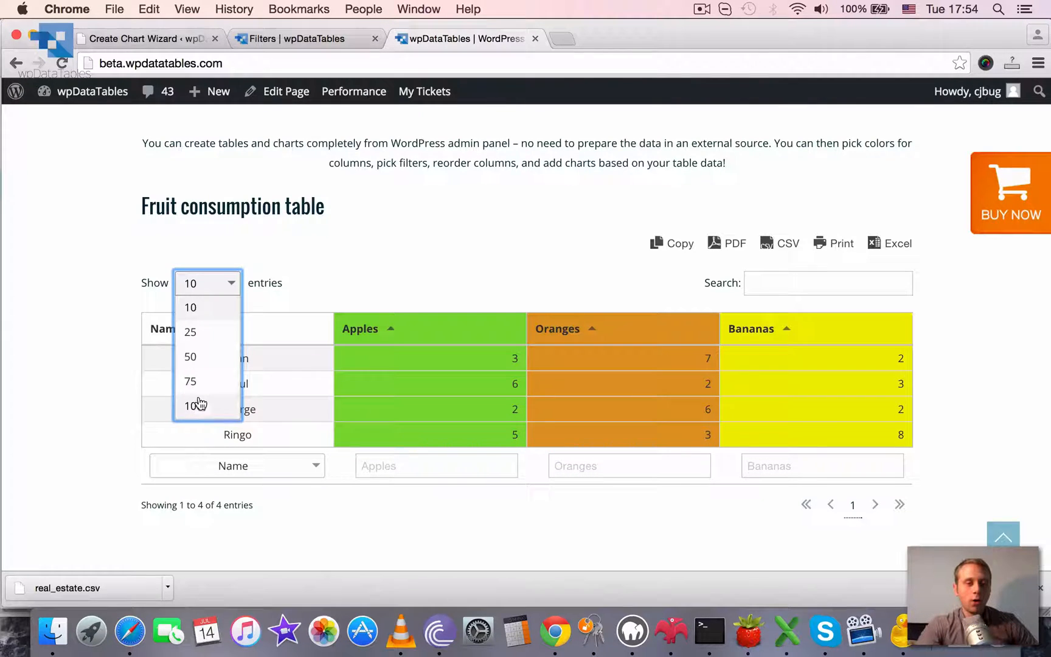
pyautogui.click(190, 381)
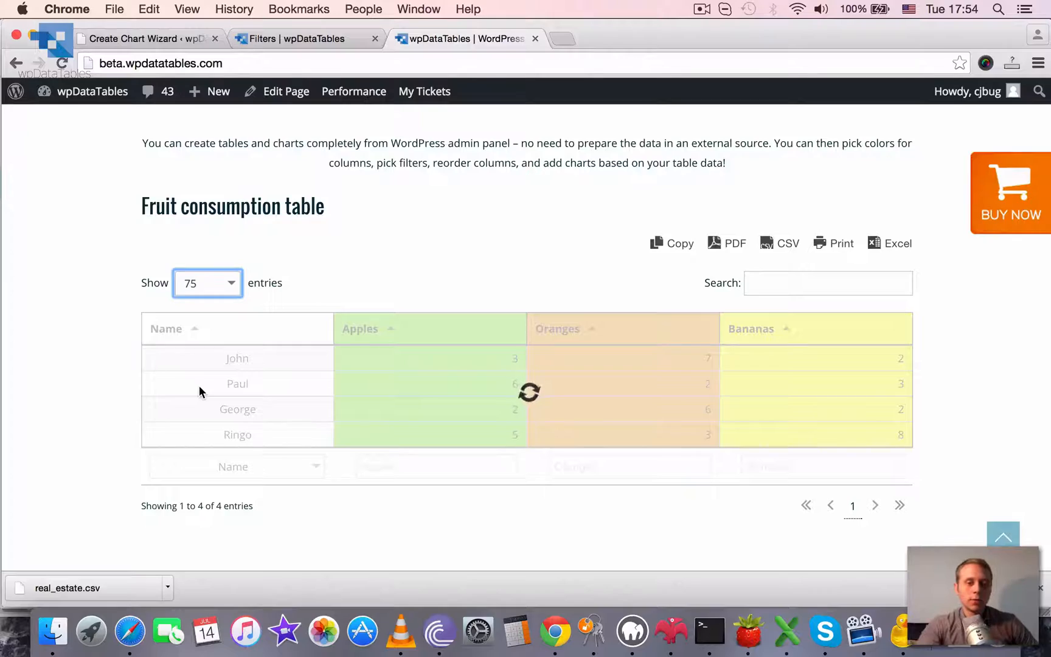
pyautogui.scroll(3)
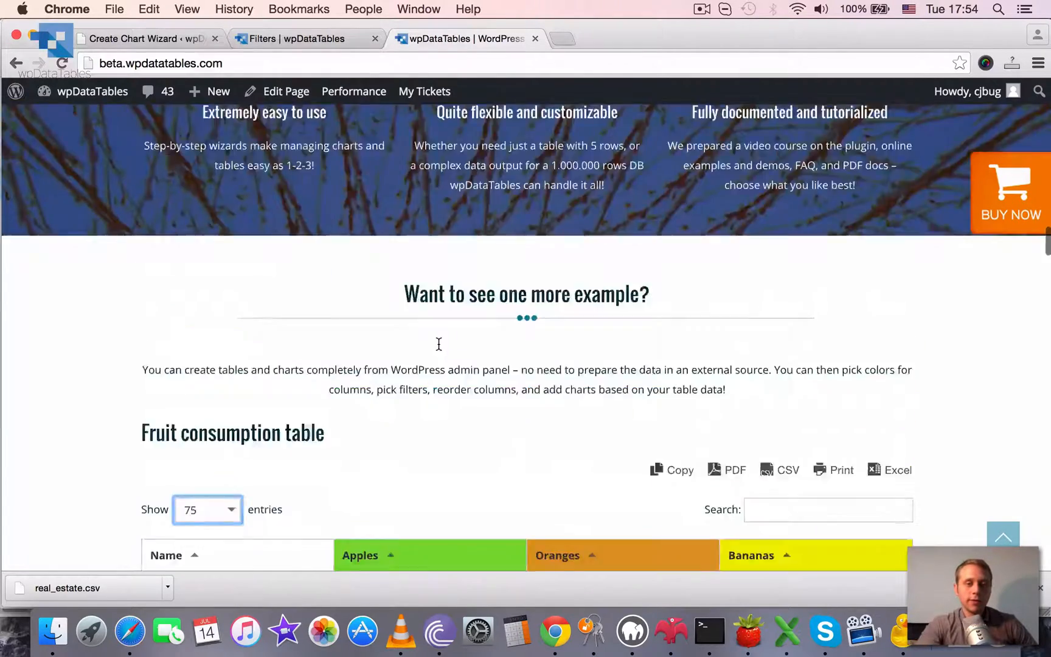
pyautogui.scroll(-3)
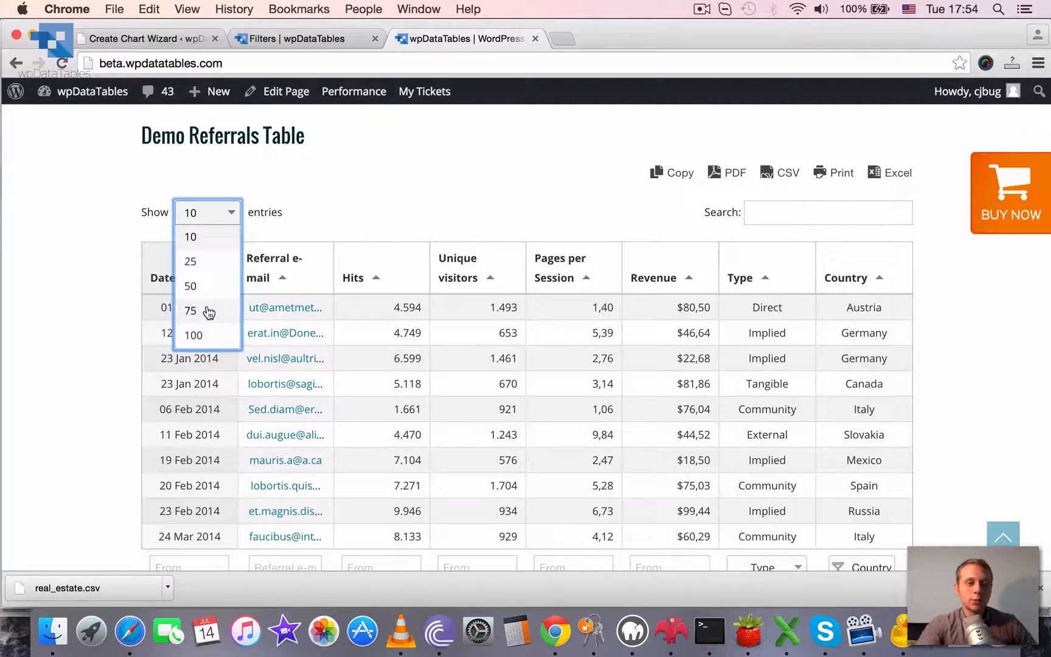
# - Show 75 entries in the Demo Referrals Table too, confirming 75 of 100 rows, and return to the editor
pyautogui.click(190, 312)
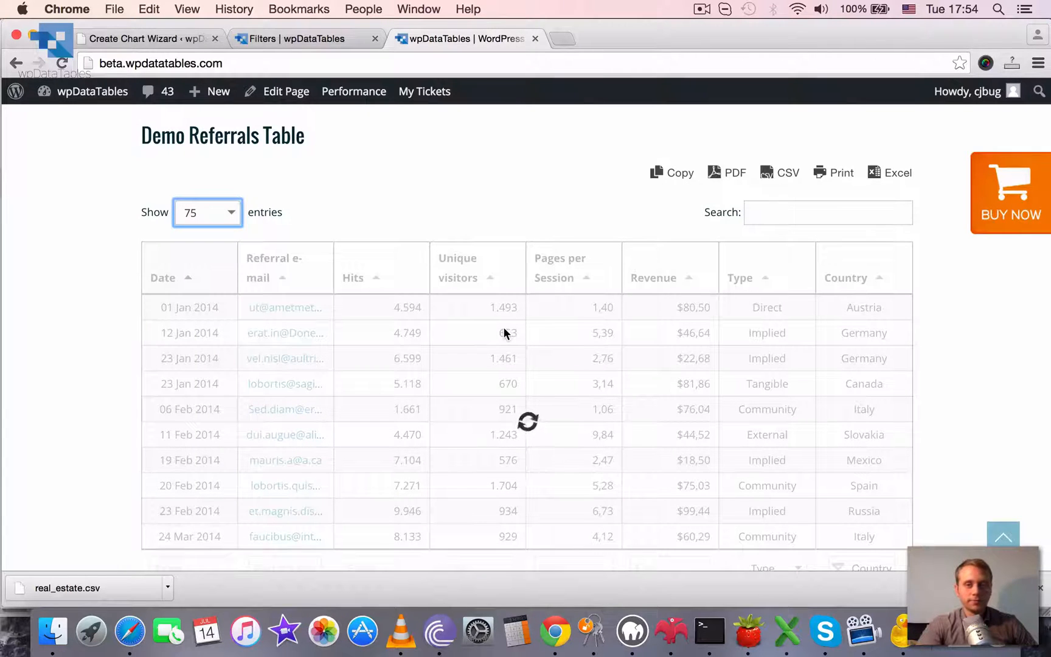
pyautogui.scroll(-3)
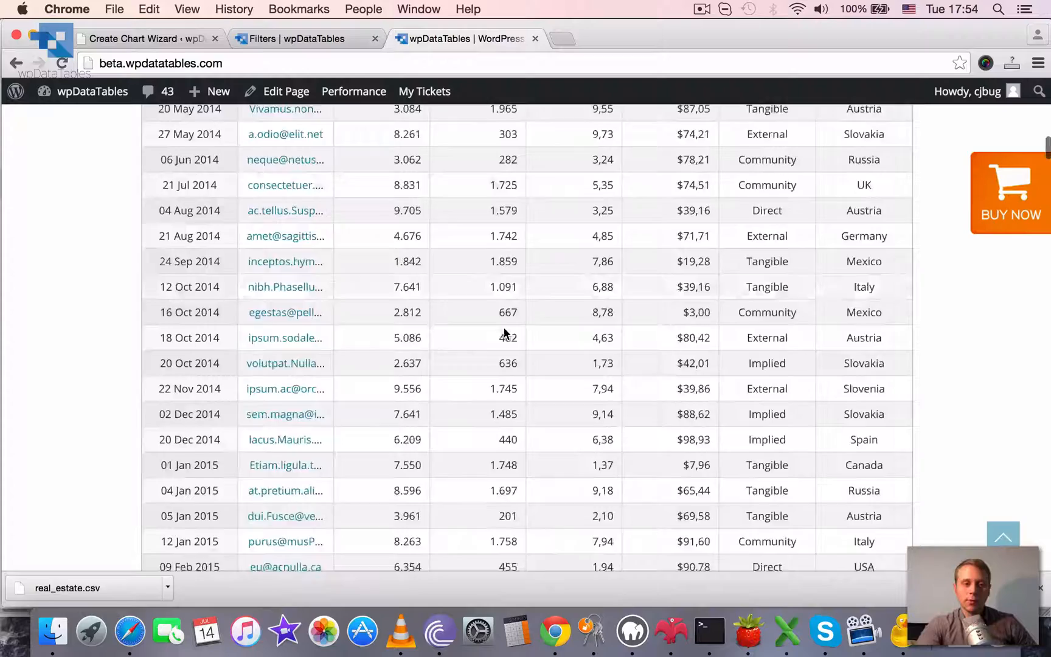
pyautogui.scroll(-3)
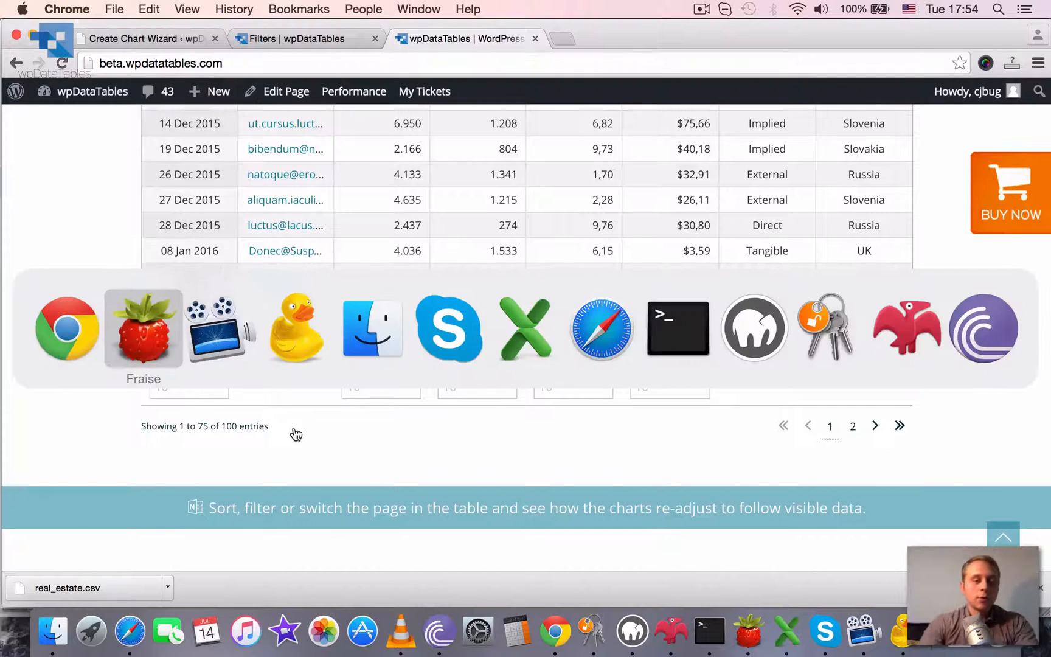
pyautogui.click(143, 329)
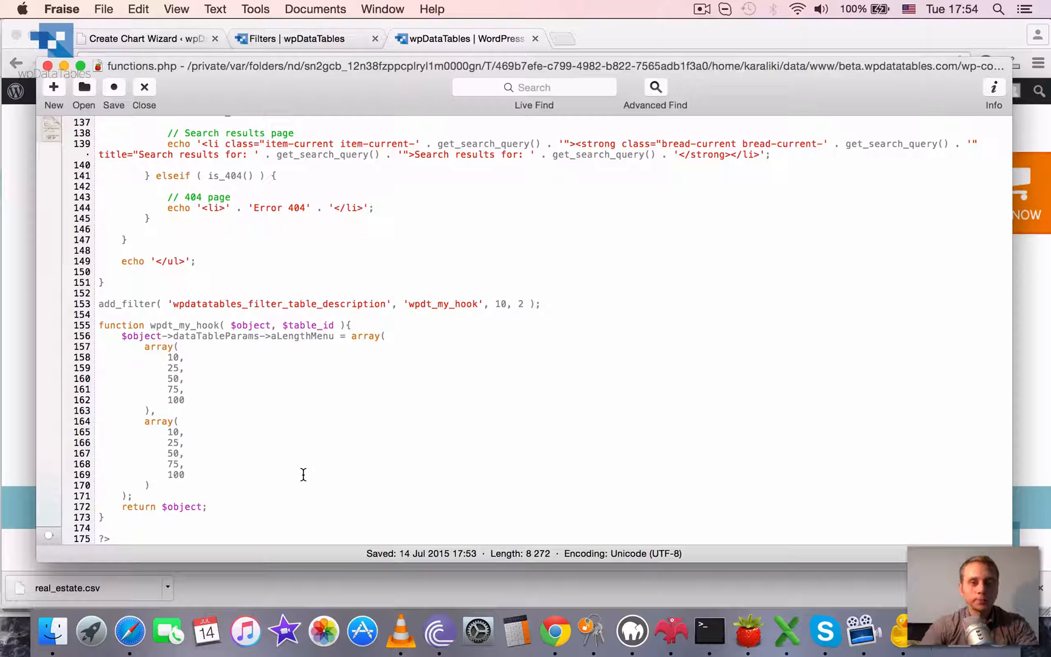
pyautogui.click(188, 476)
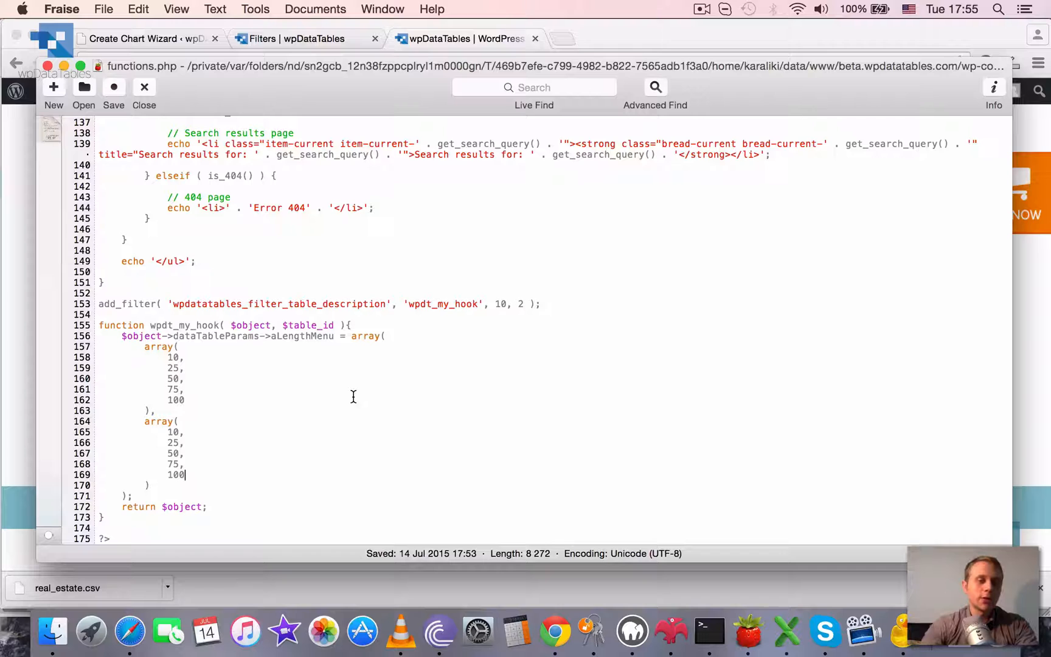
pyautogui.moveTo(713, 112)
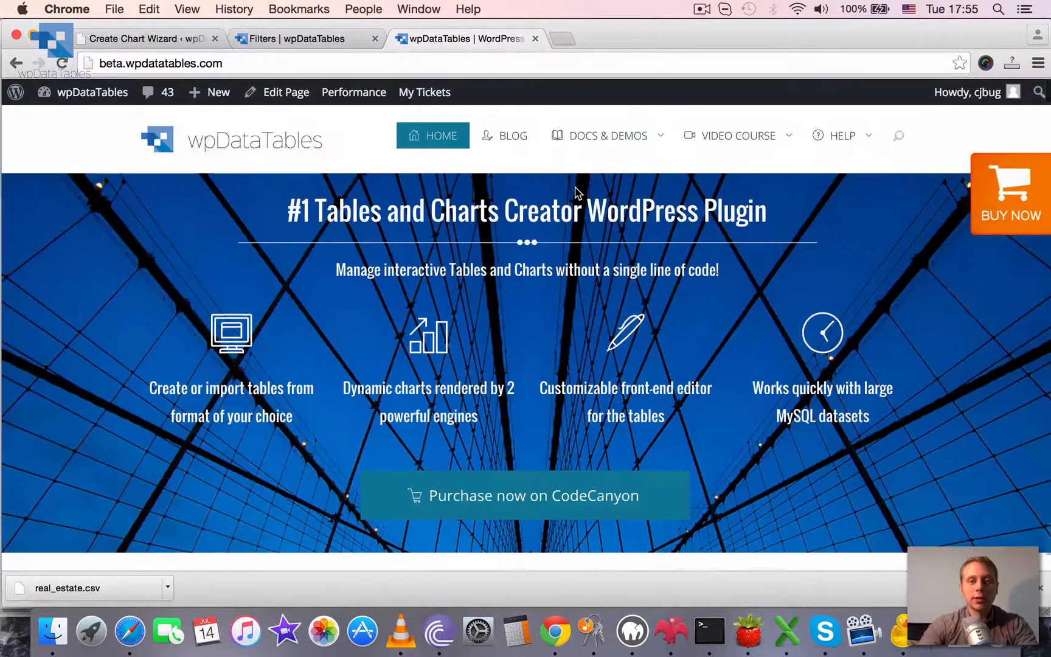
# - Navigate Docs & Demos > Information for developers to the Filters documentation page
pyautogui.click(608, 135)
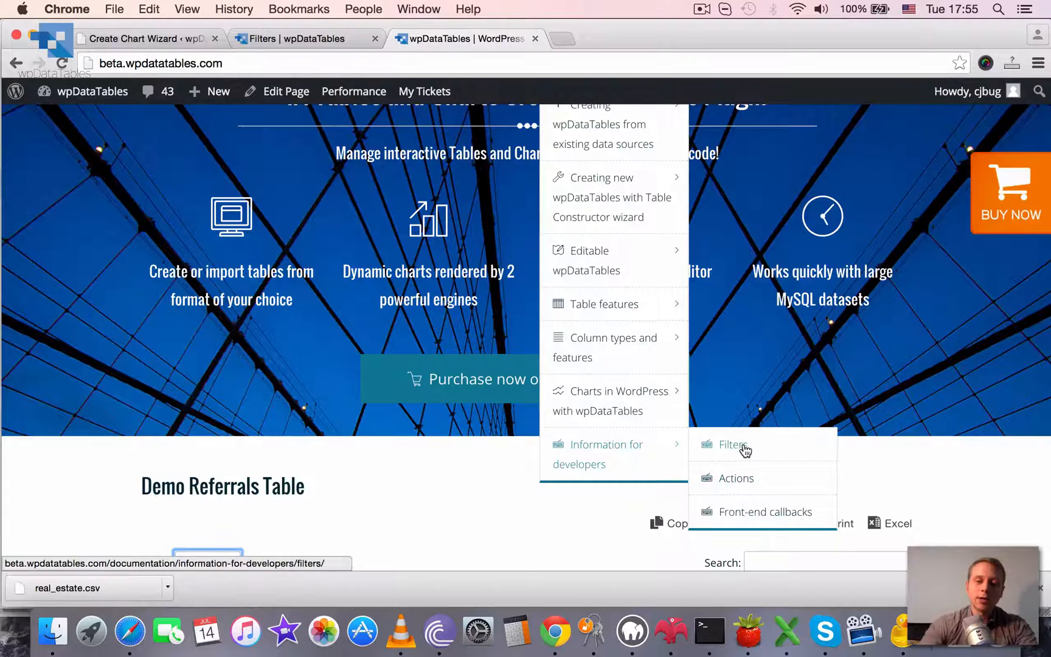
pyautogui.click(731, 446)
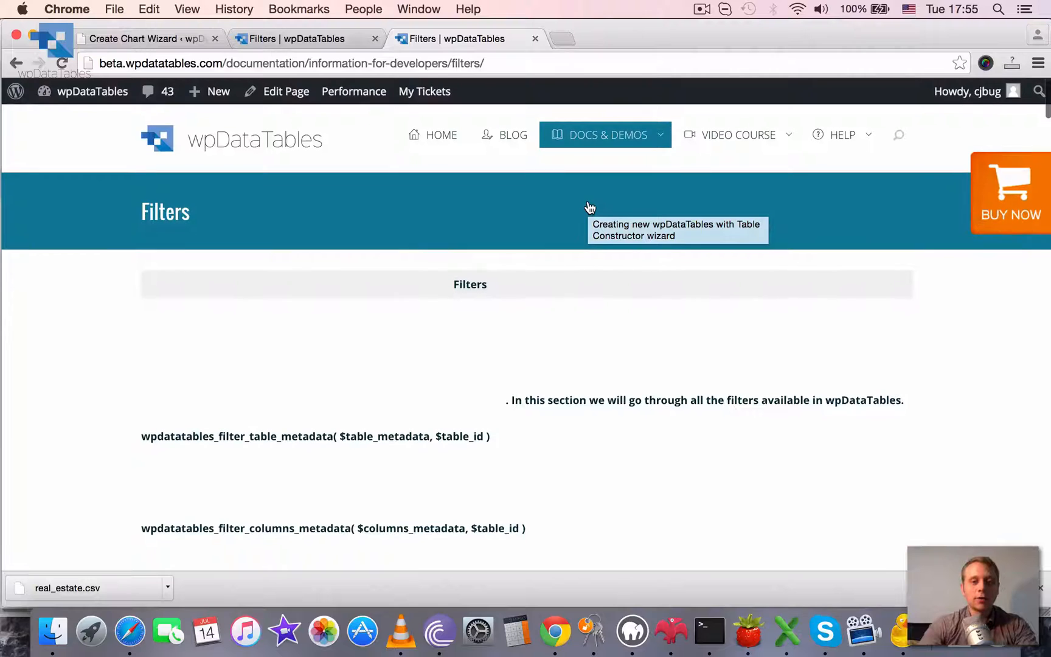
pyautogui.moveTo(683, 8)
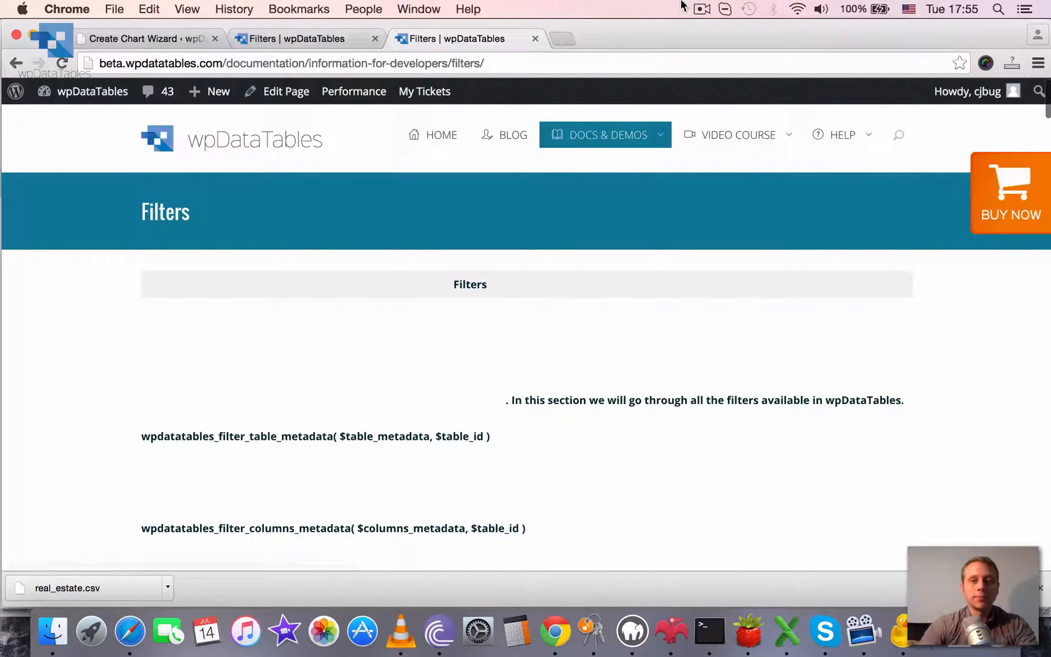
pyautogui.moveTo(65, 72)
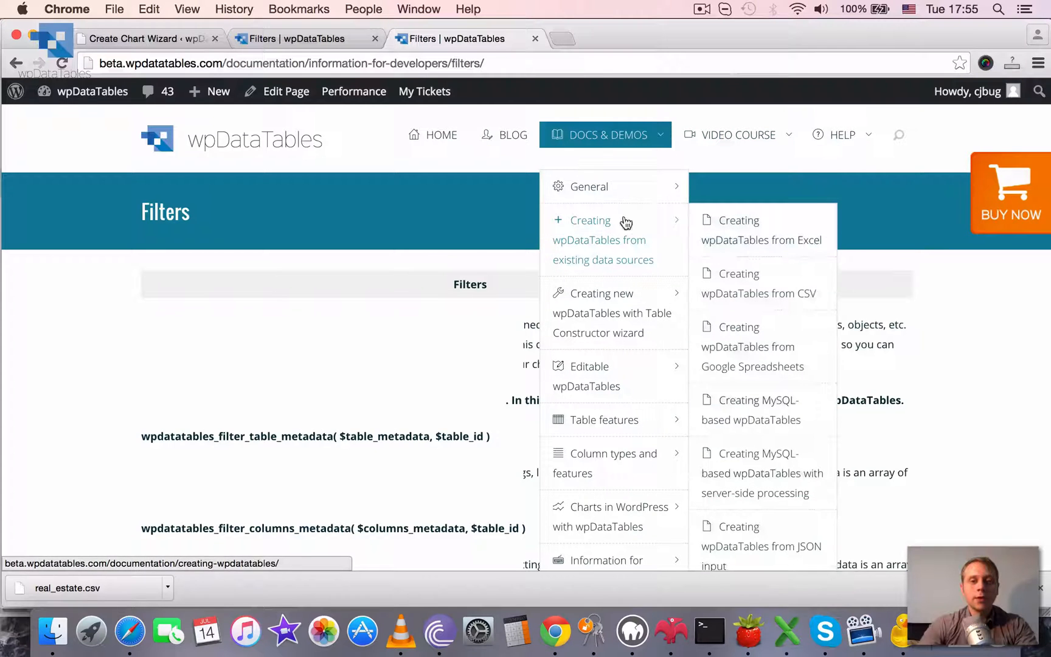
pyautogui.click(702, 11)
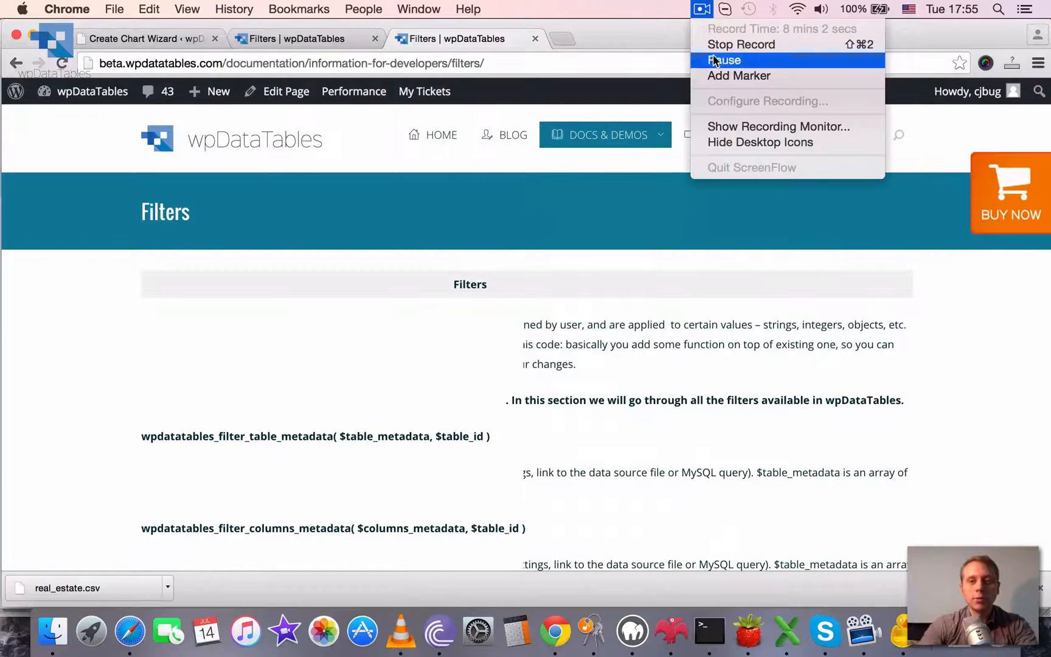
pyautogui.moveTo(741, 44)
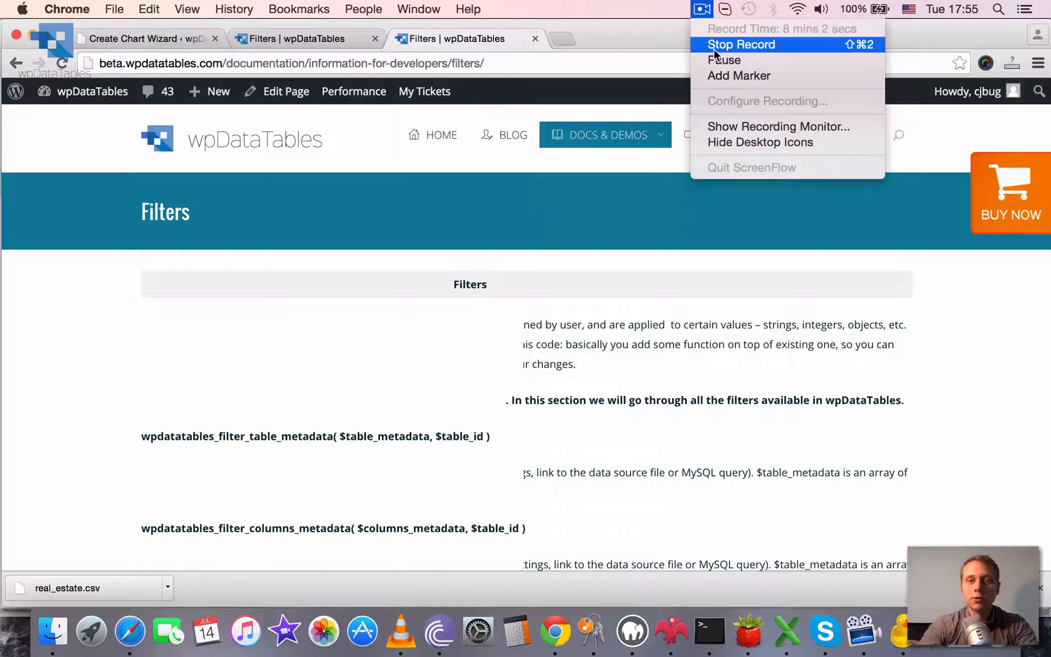